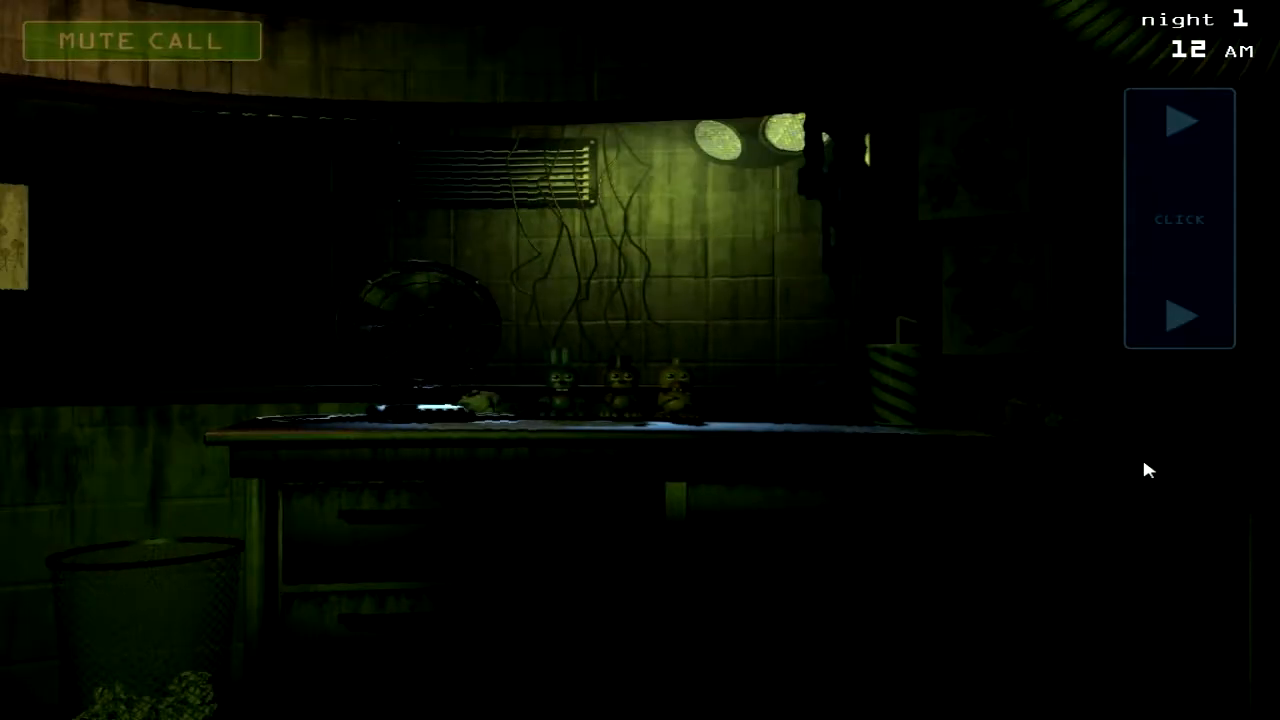
mouse_move(1092, 322)
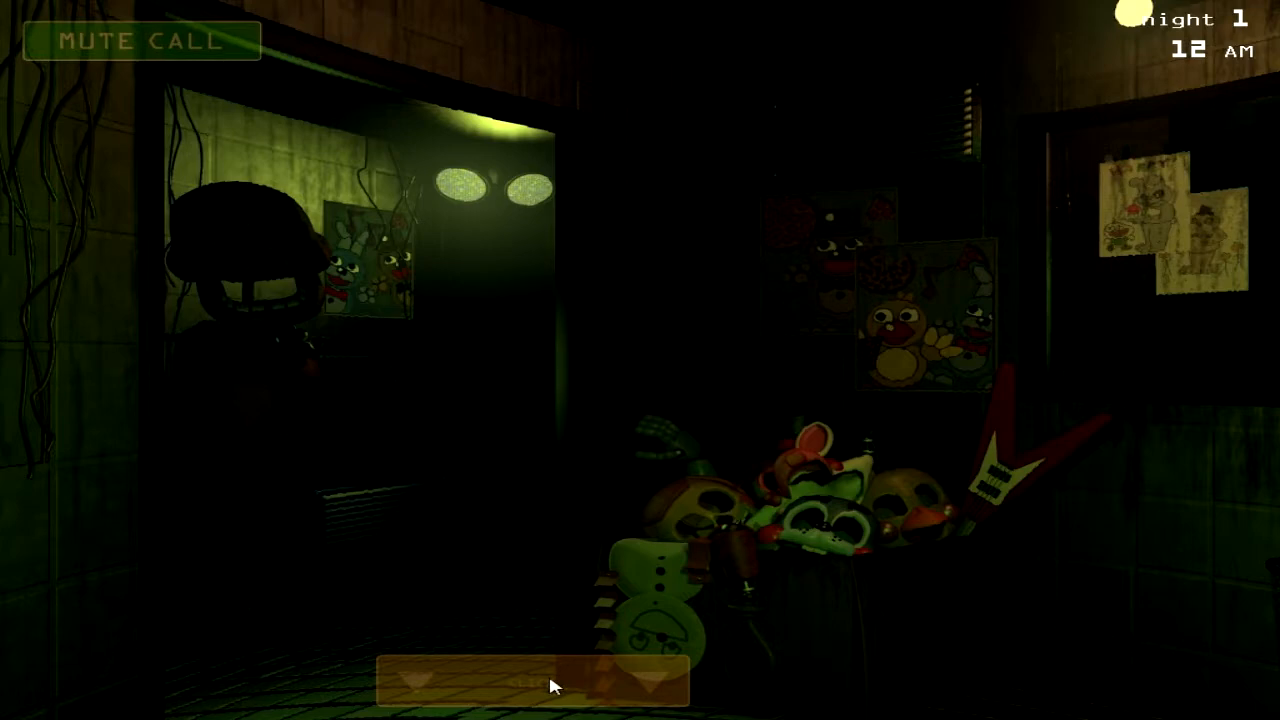
mouse_move(828, 336)
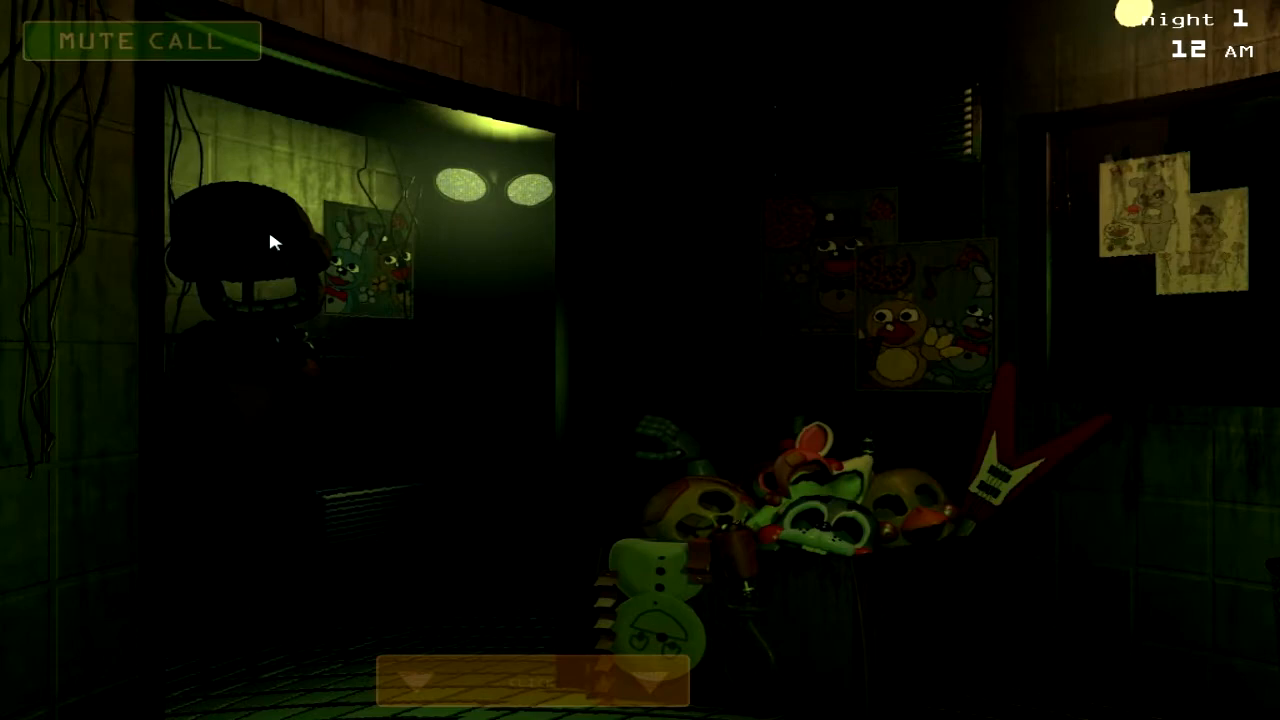
mouse_move(278, 256)
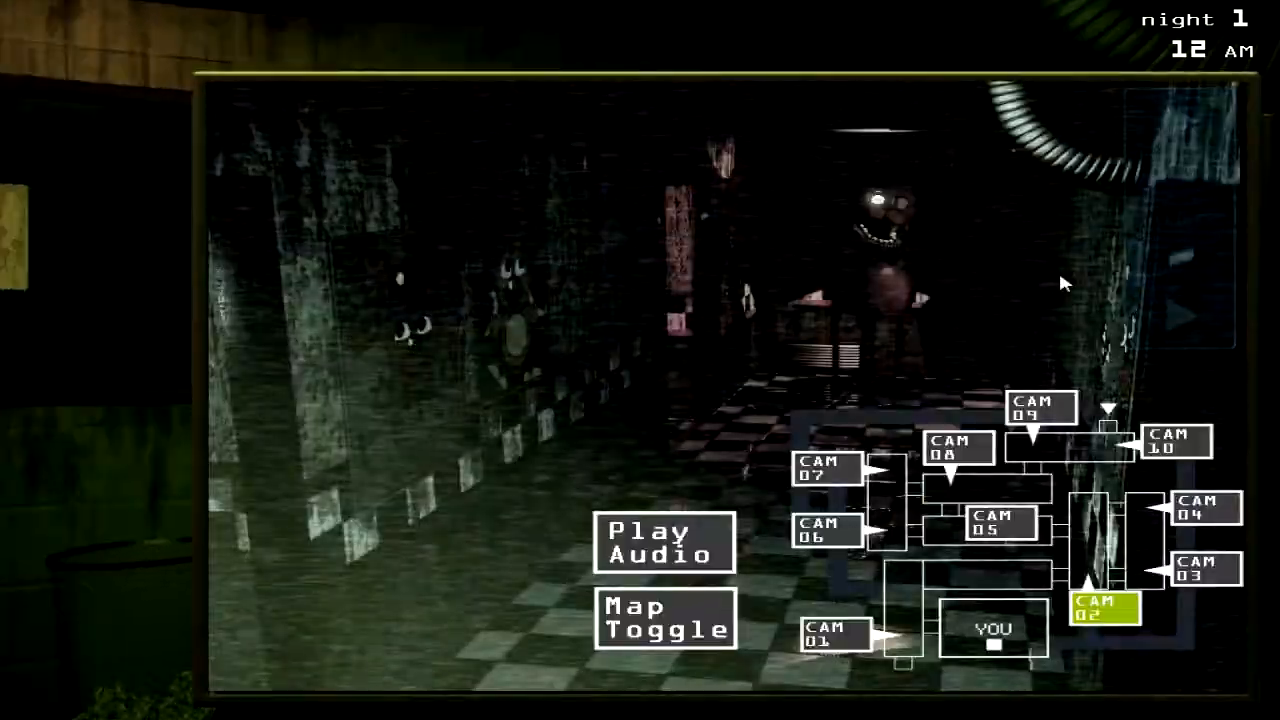
Step: Check CAM 09 and CAM 08 feeds, then lower the monitor at 1 AM
click(1040, 408)
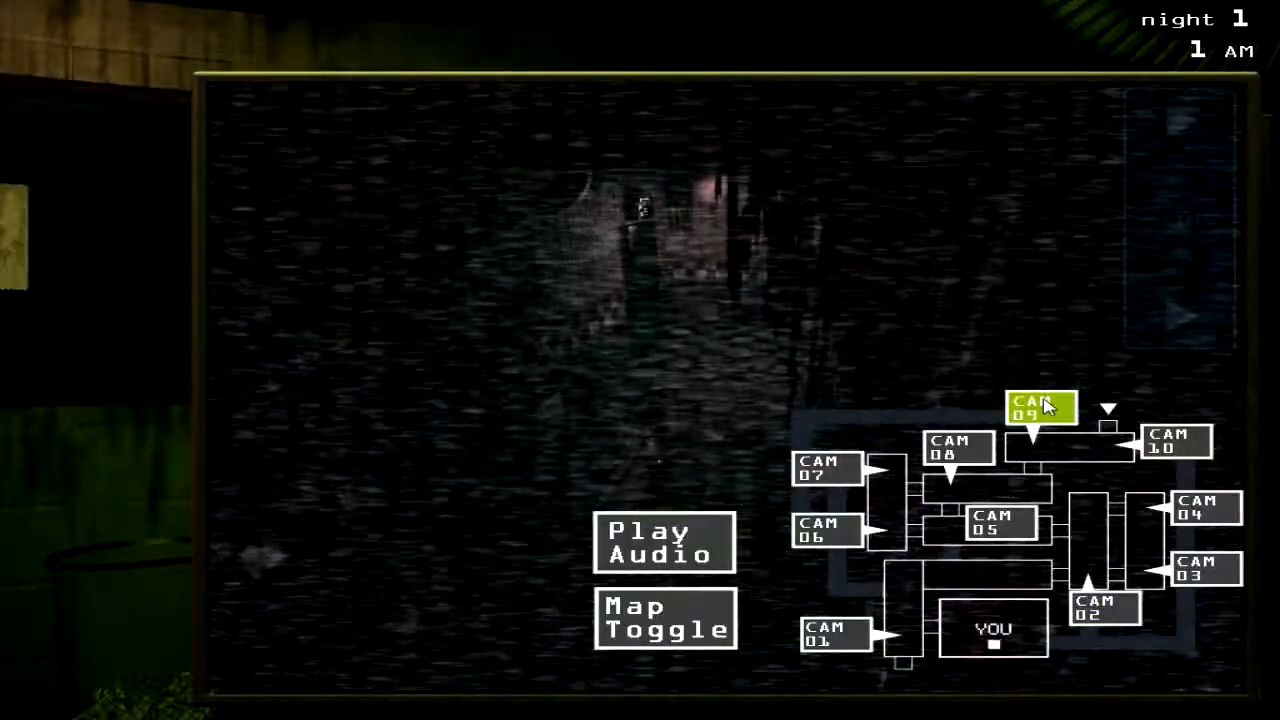
click(956, 446)
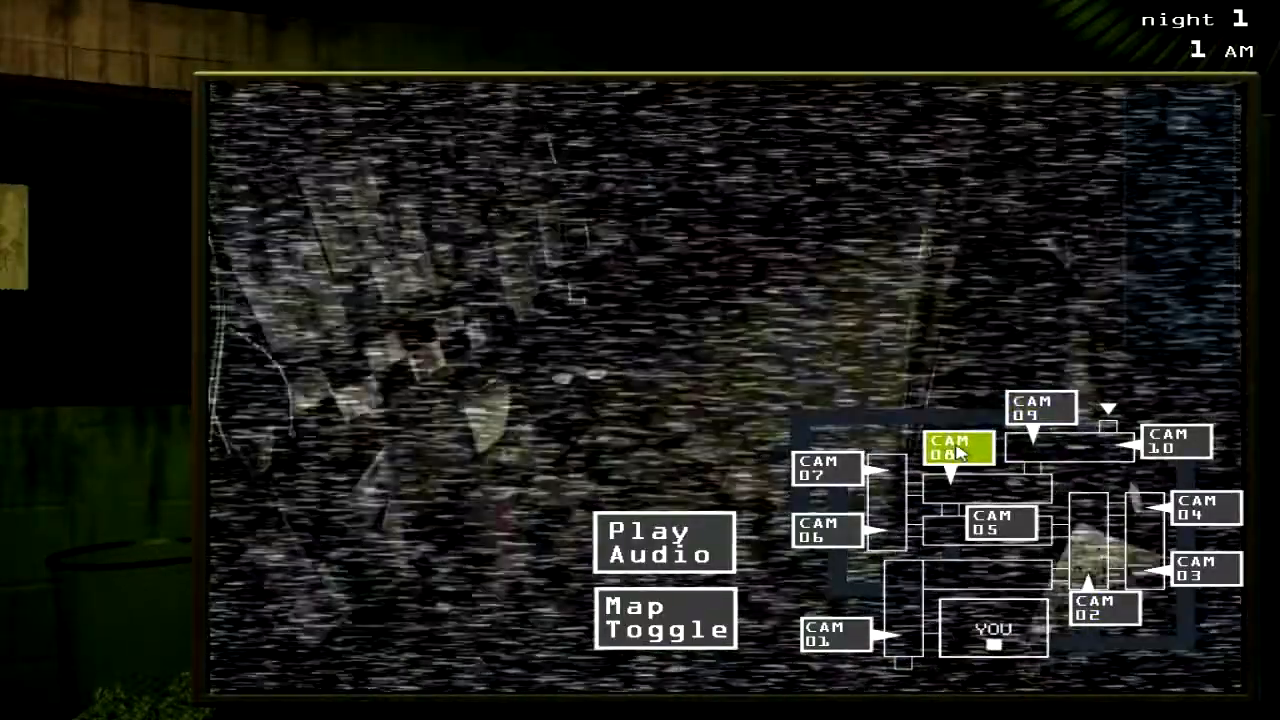
click(1040, 408)
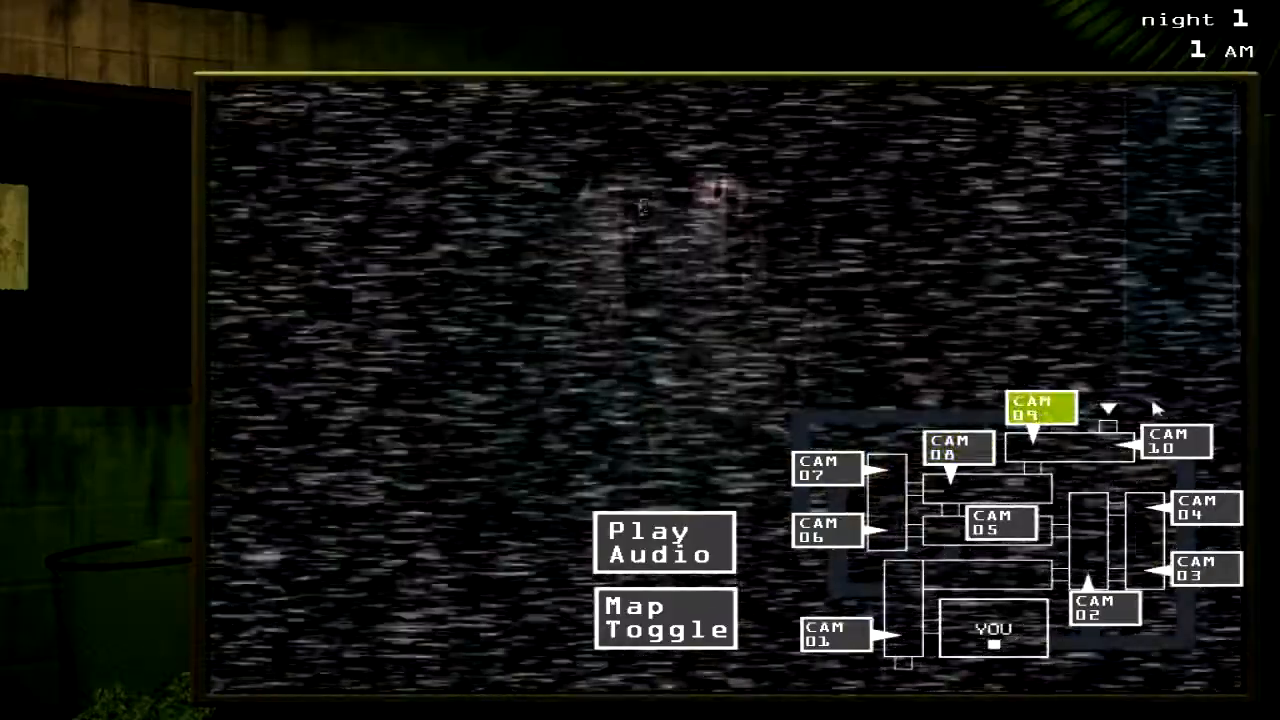
click(1176, 442)
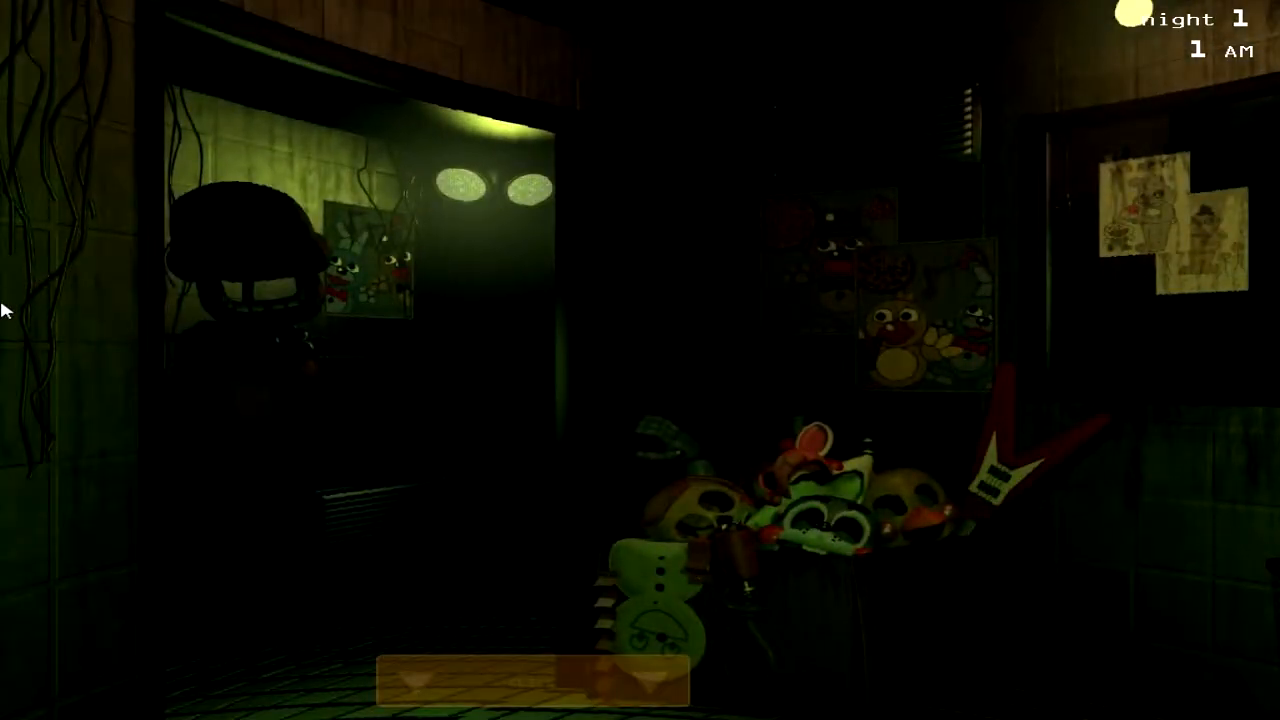
mouse_move(270, 250)
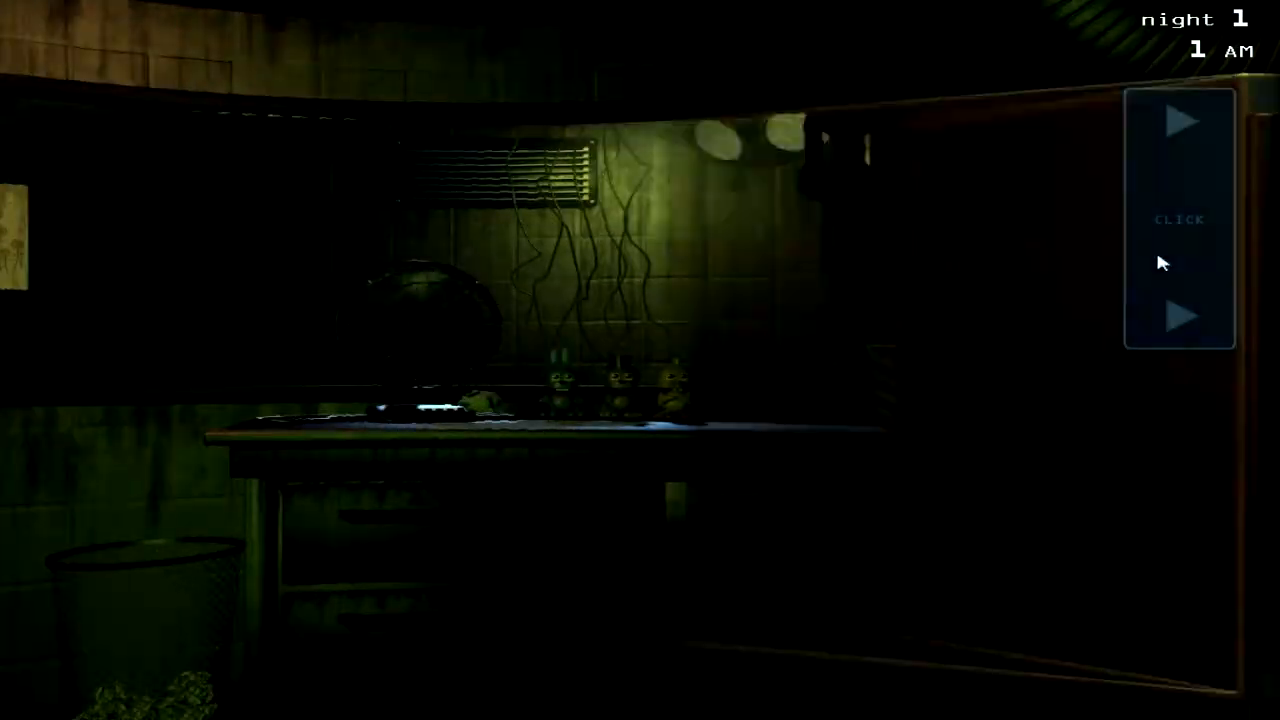
Step: Raise the monitor and check CAM 09 and CAM 04, returning to CAM 09 by 3 AM
click(1180, 260)
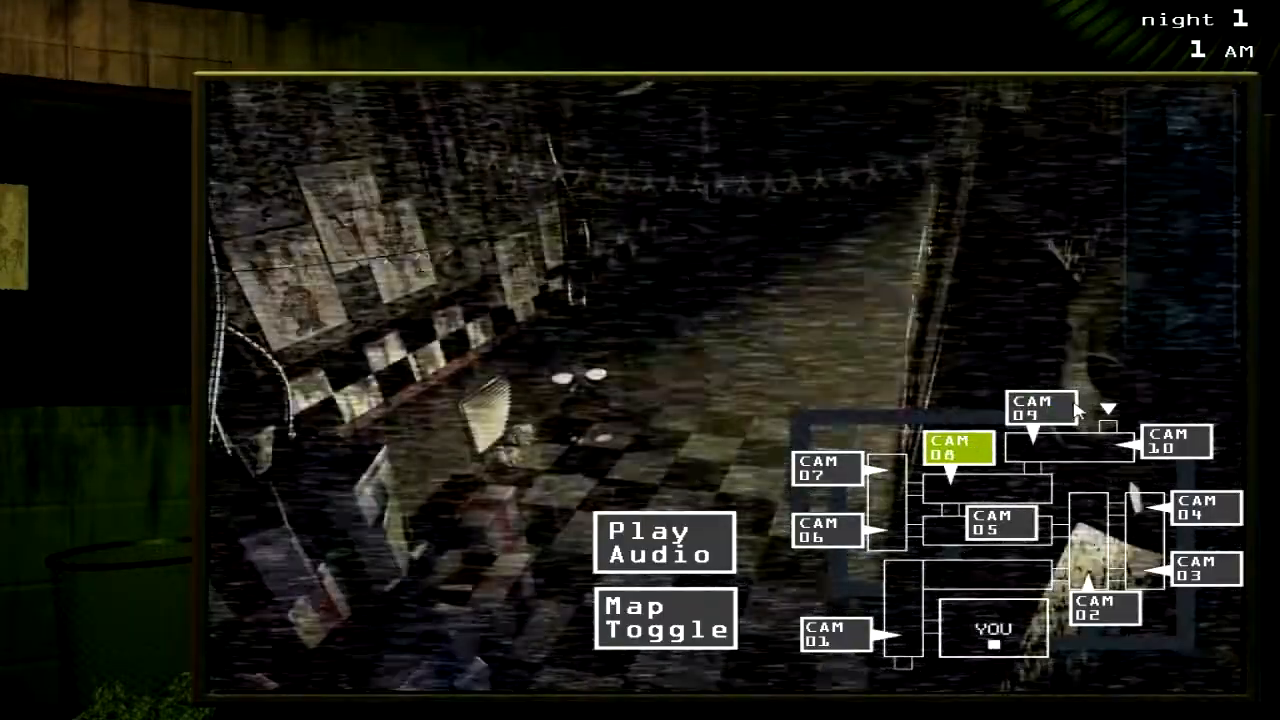
click(1040, 408)
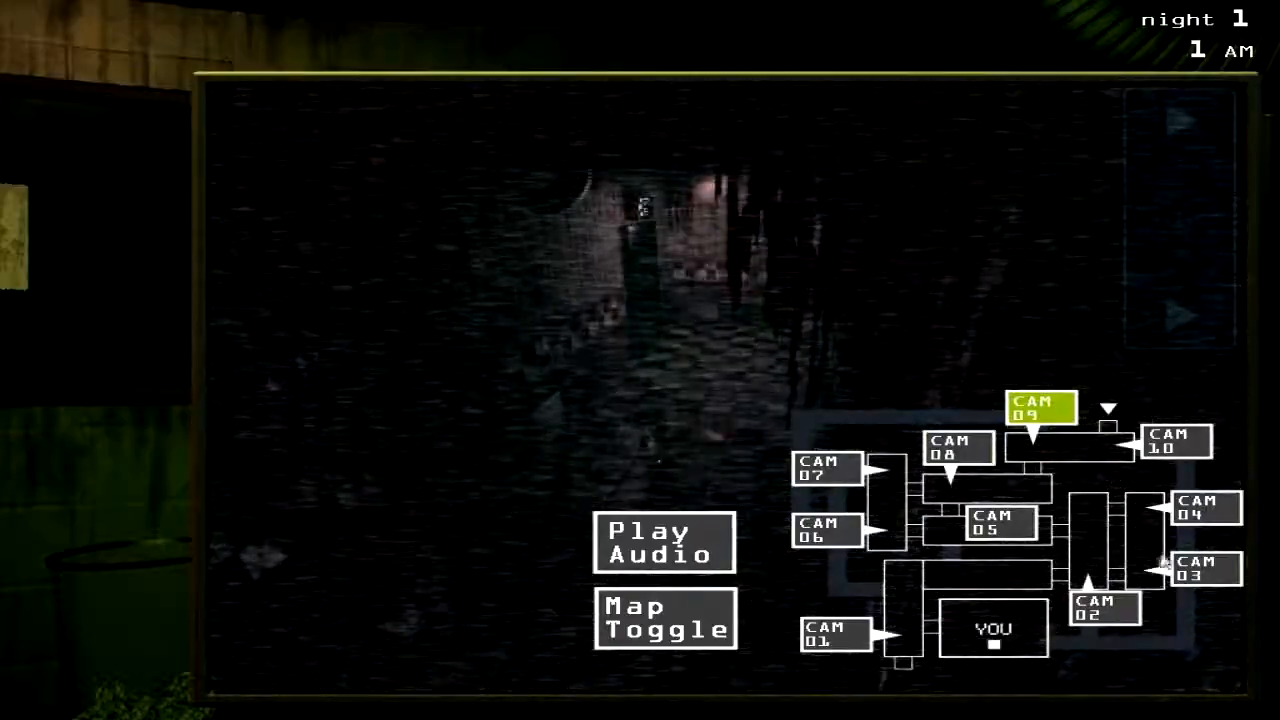
click(1200, 510)
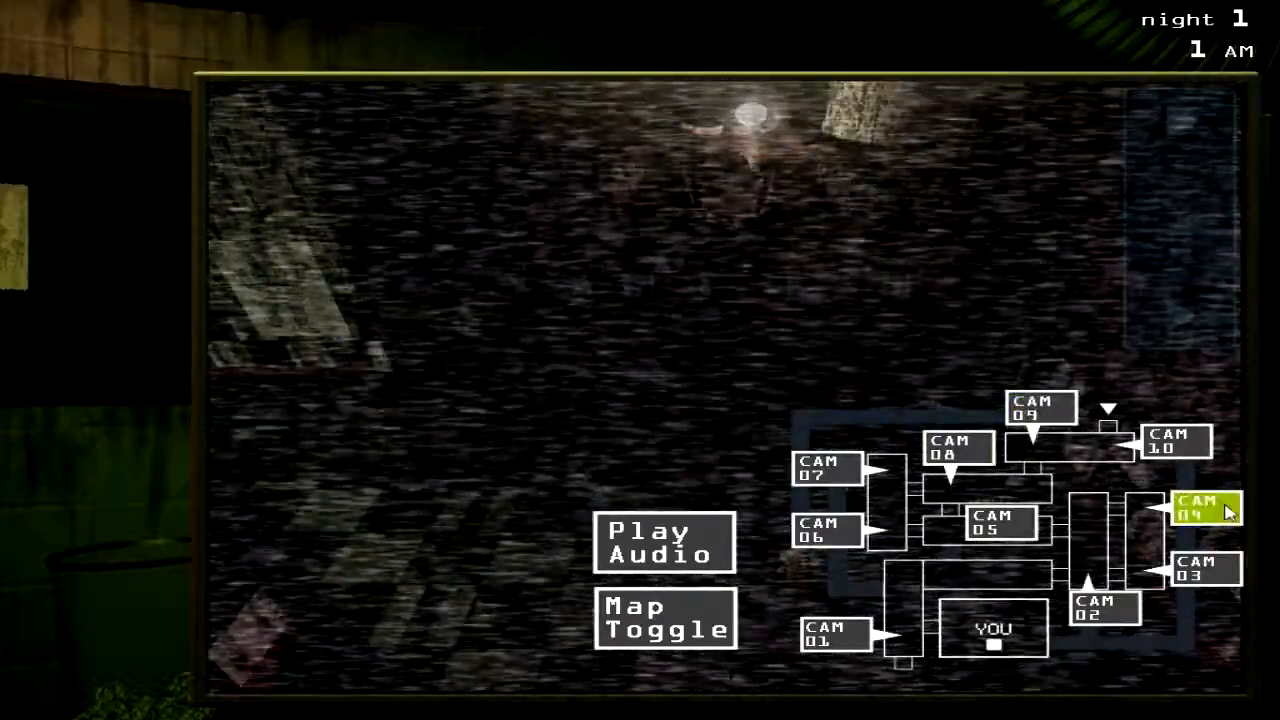
click(1040, 408)
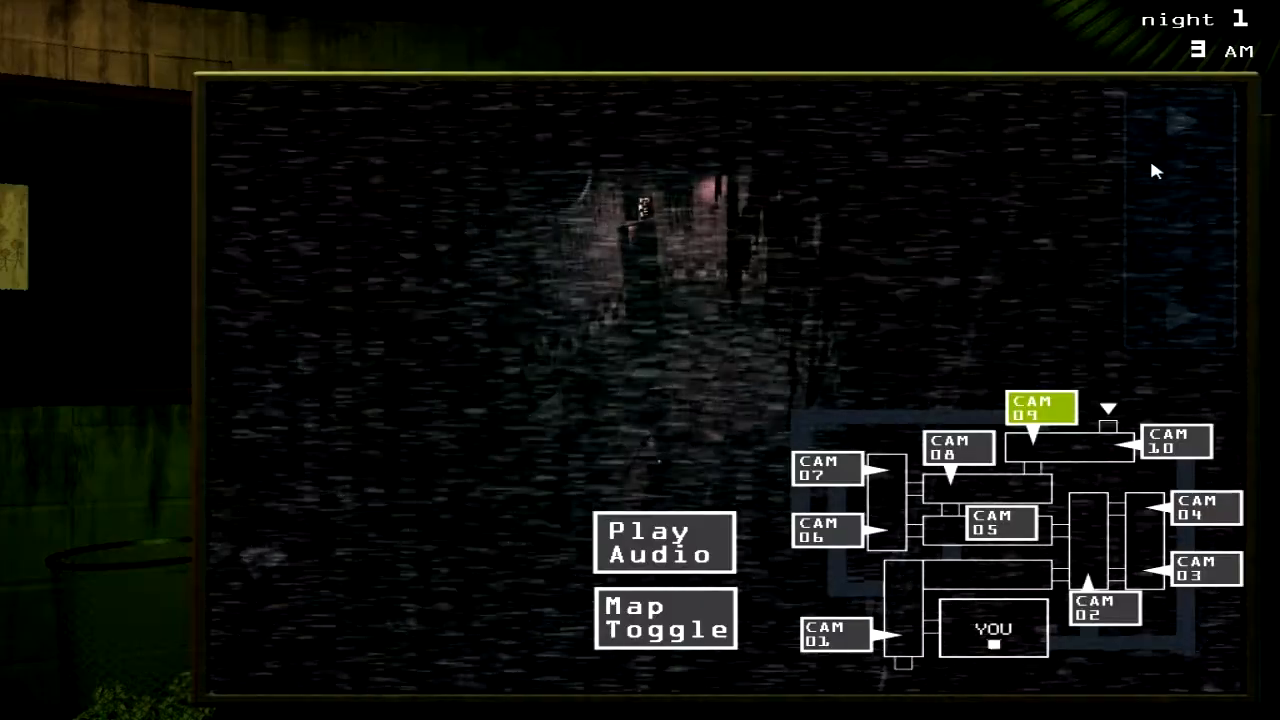
click(1176, 440)
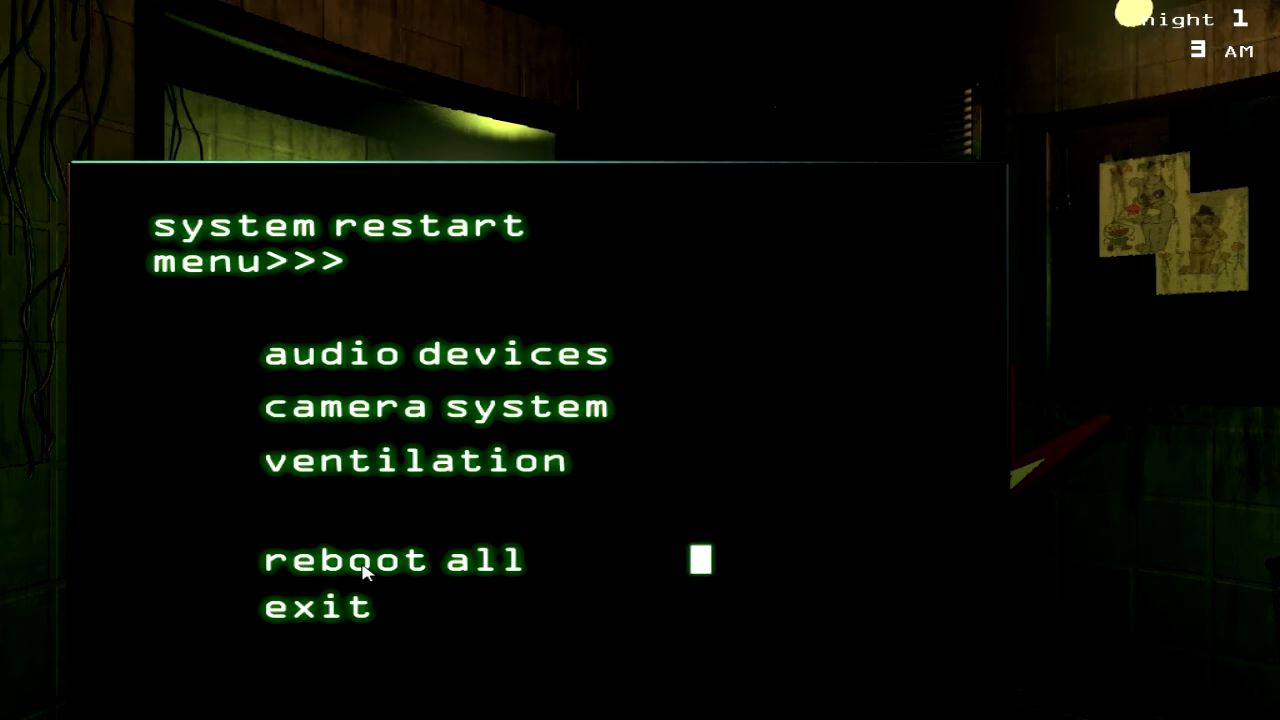
mouse_move(356, 630)
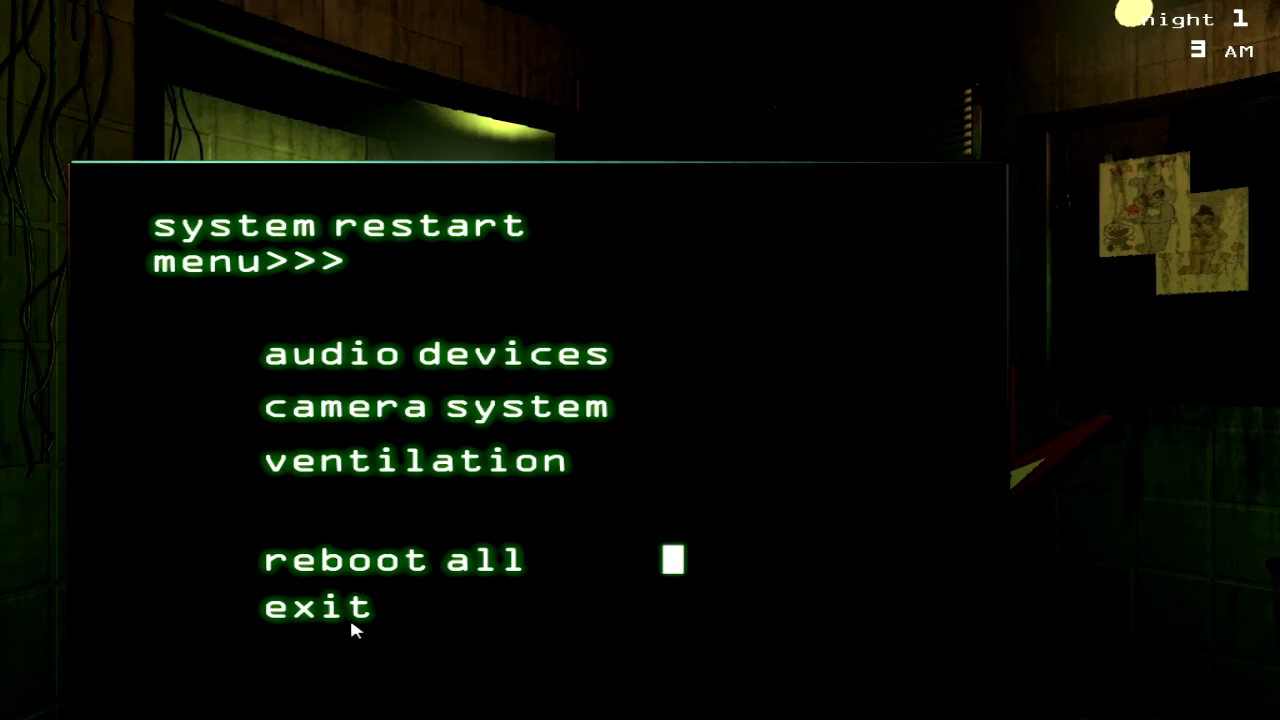
mouse_move(348, 618)
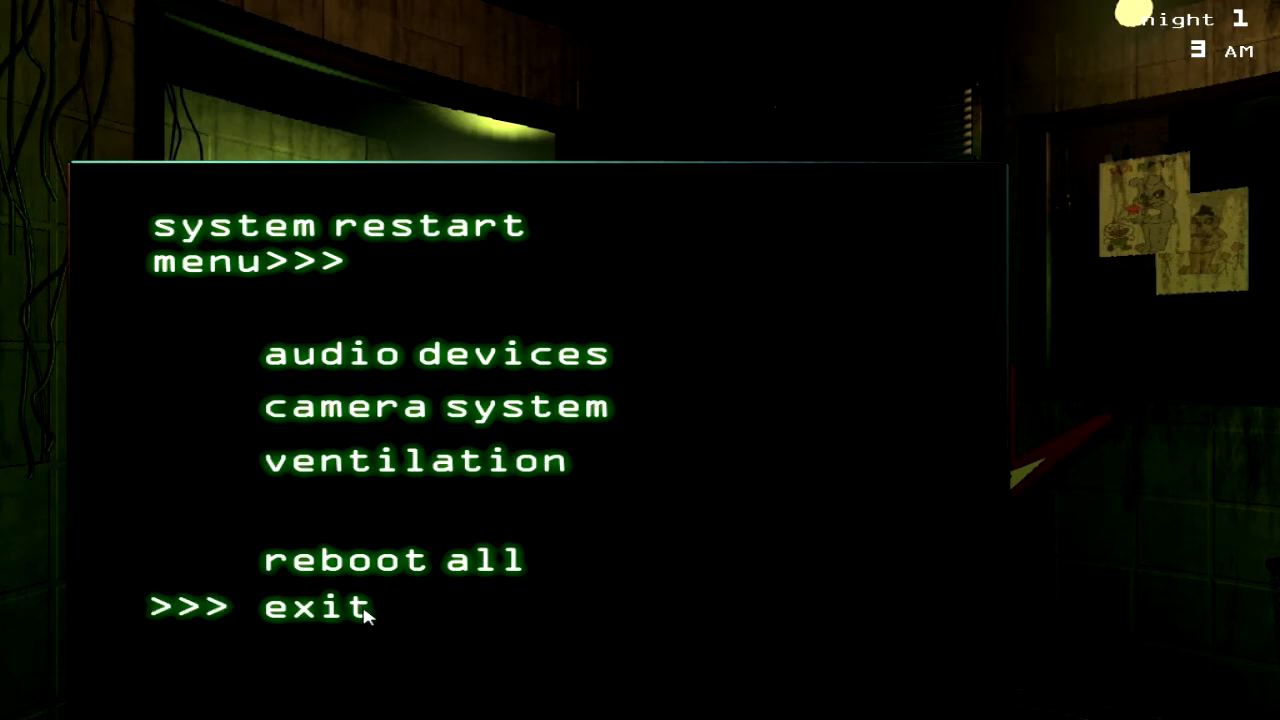
Step: Exit the system restart panel after rebooting all systems
click(320, 608)
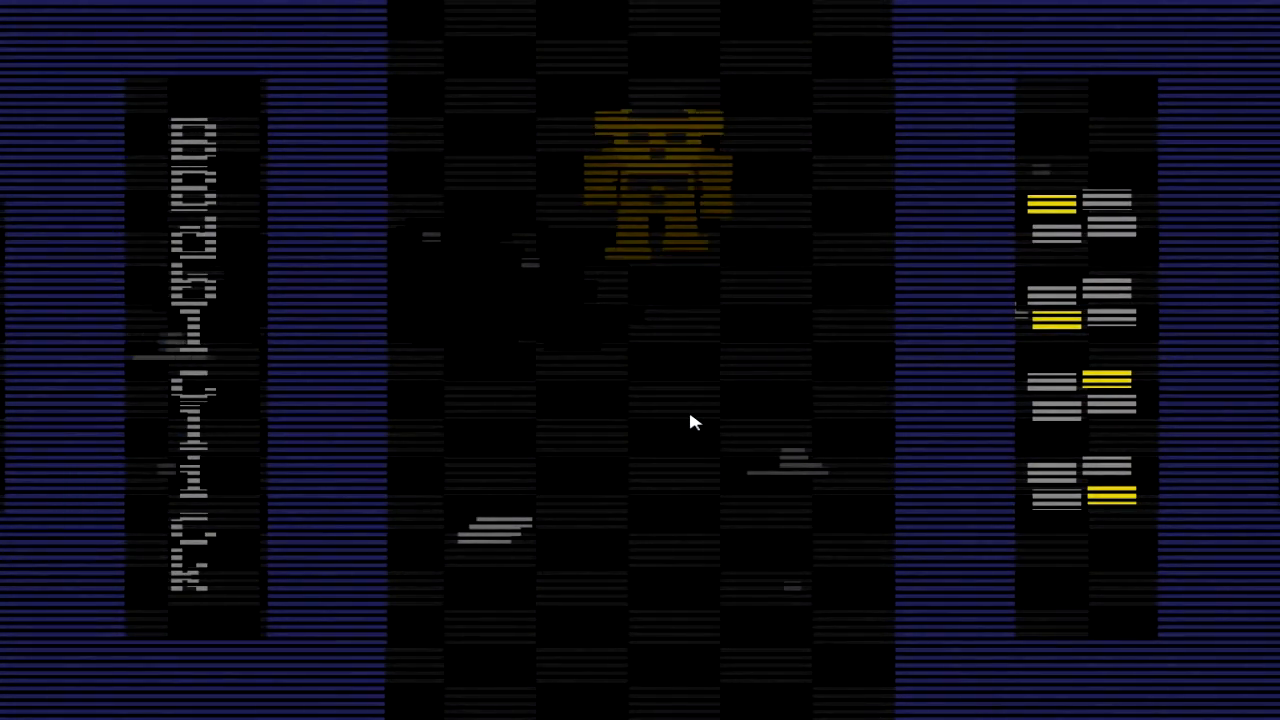
mouse_move(1148, 100)
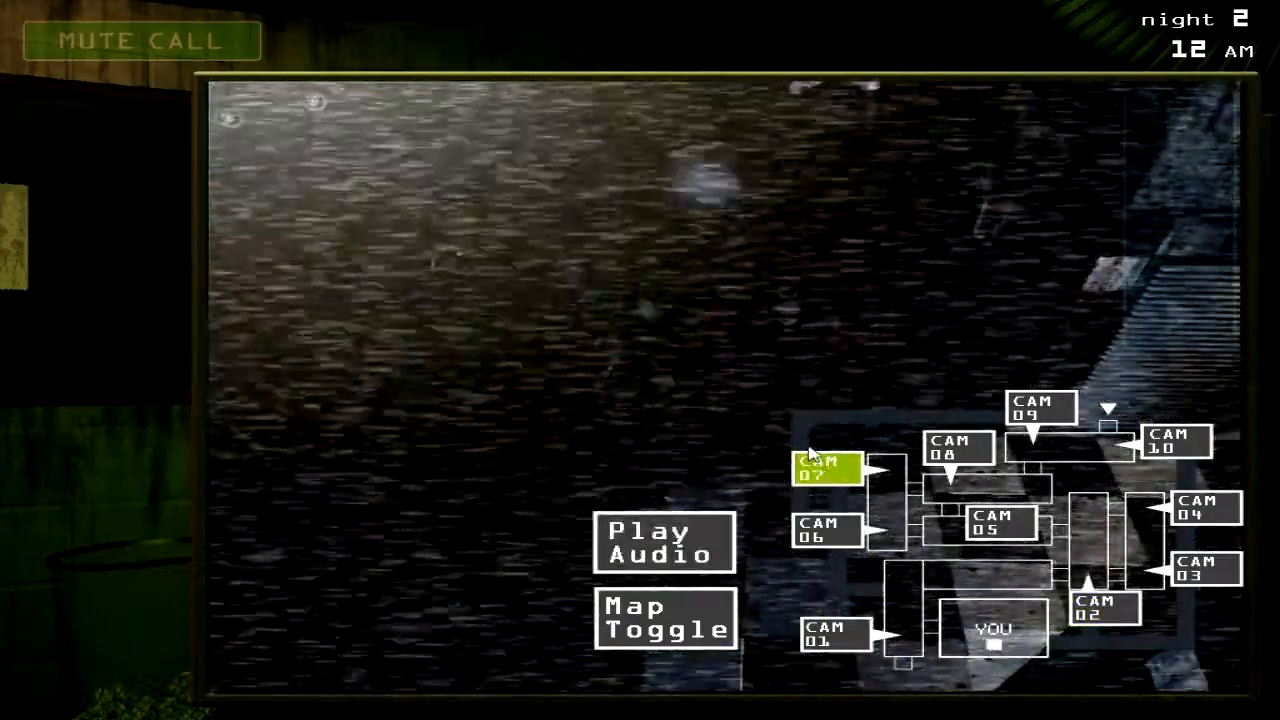
mouse_move(836, 324)
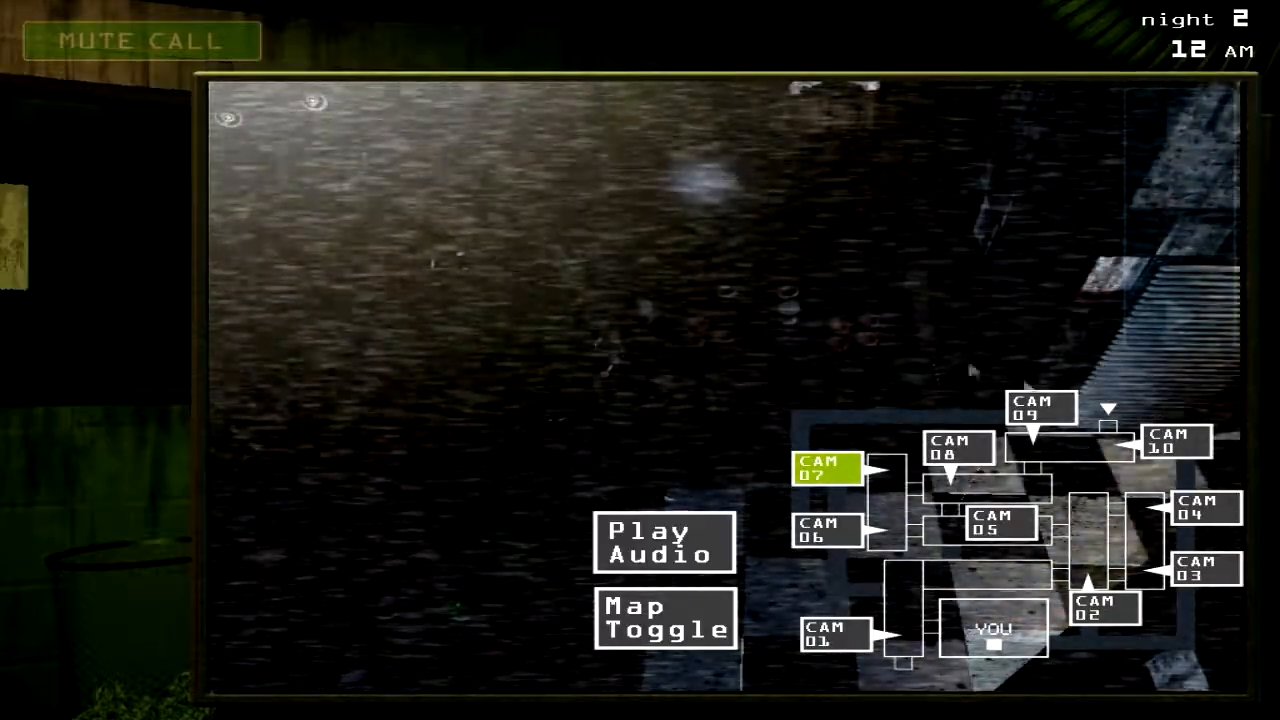
Step: Sweep CAM 09, 07, 06 and the exit-sign feed, play the audio lure, and lower the monitor
click(1040, 408)
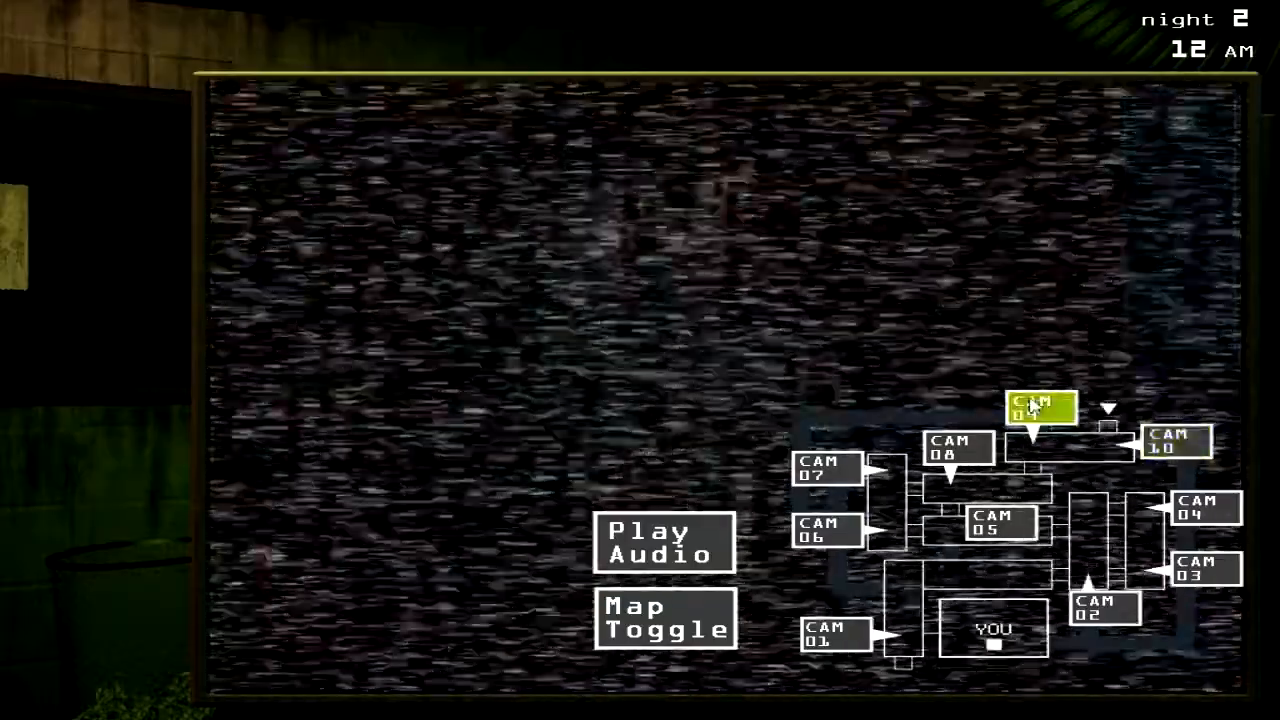
click(824, 472)
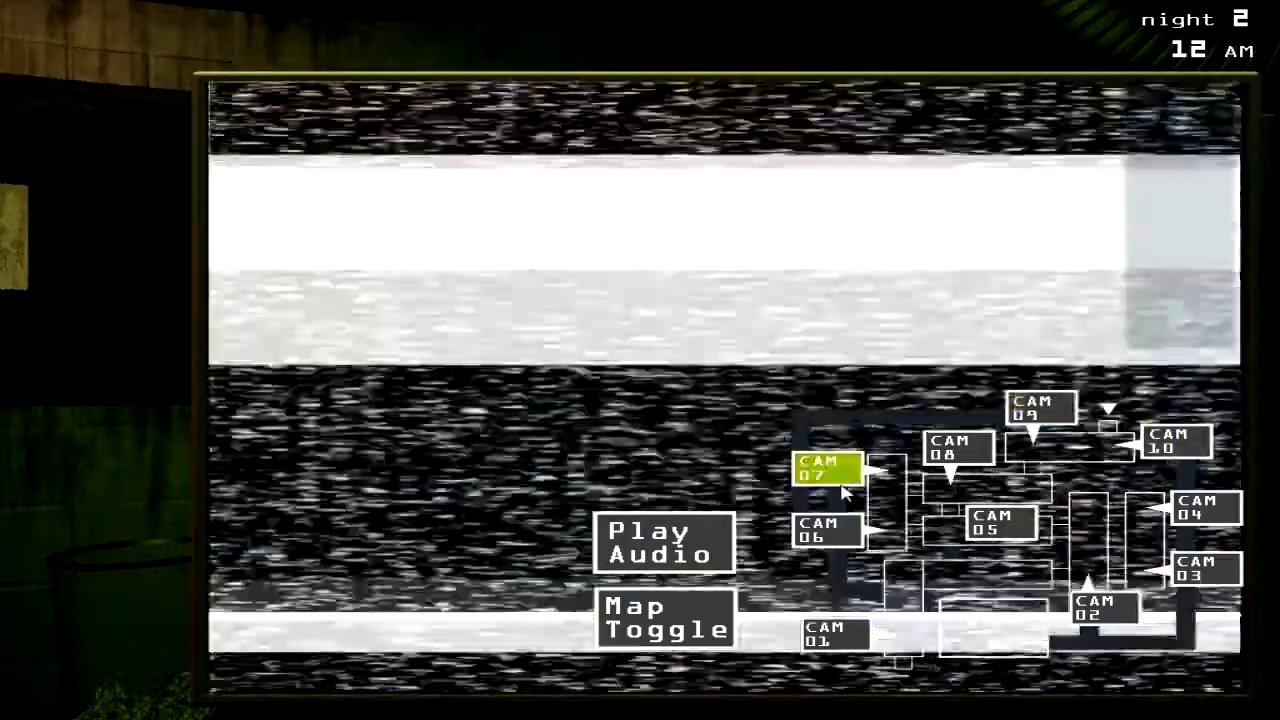
click(824, 530)
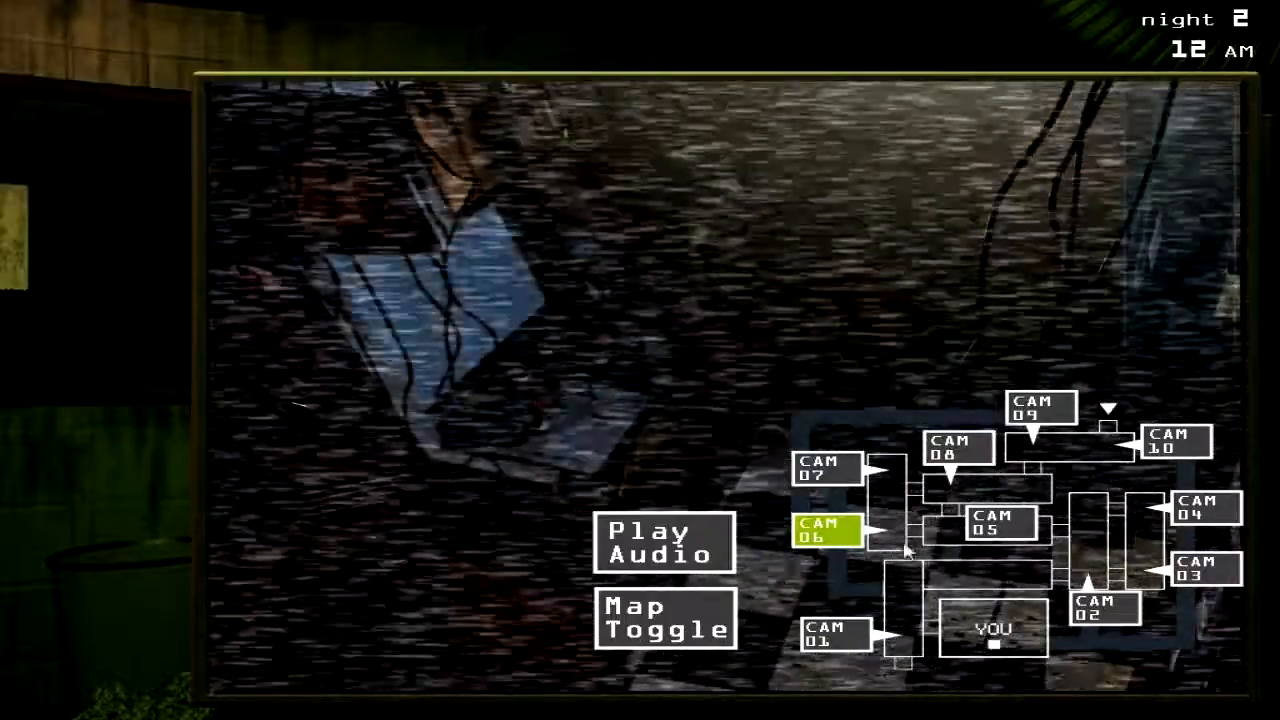
click(836, 638)
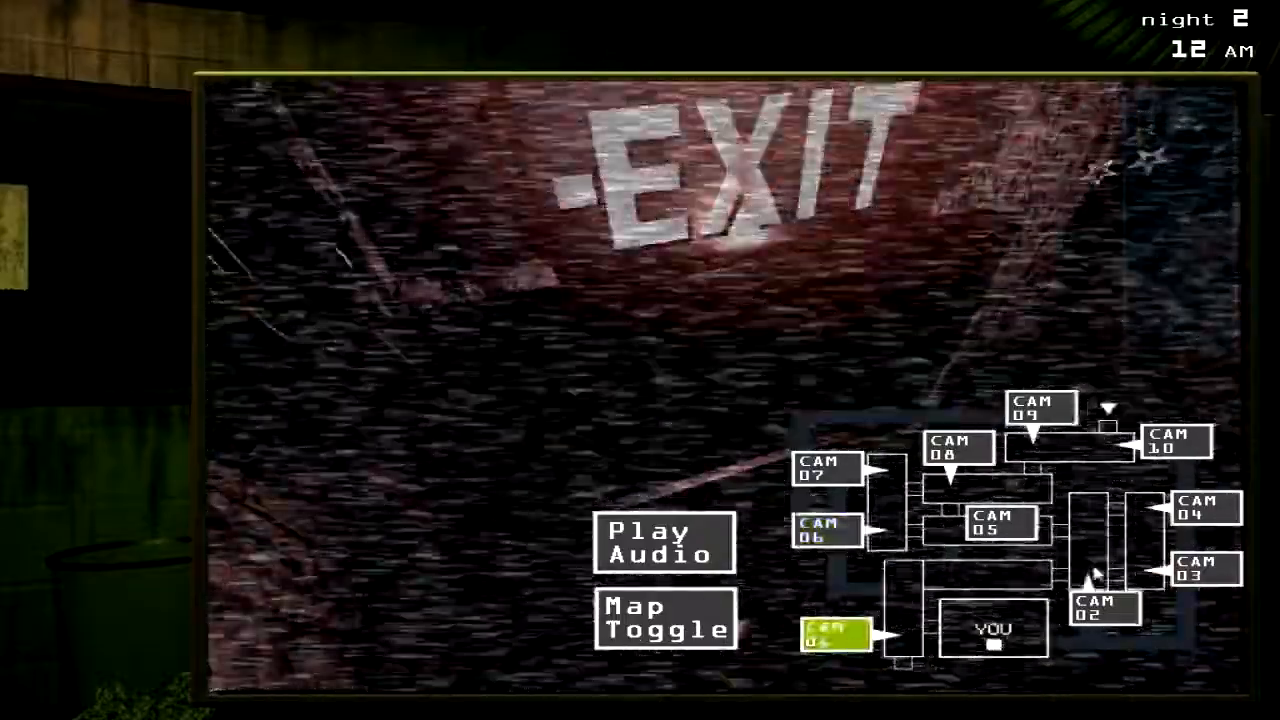
click(1040, 408)
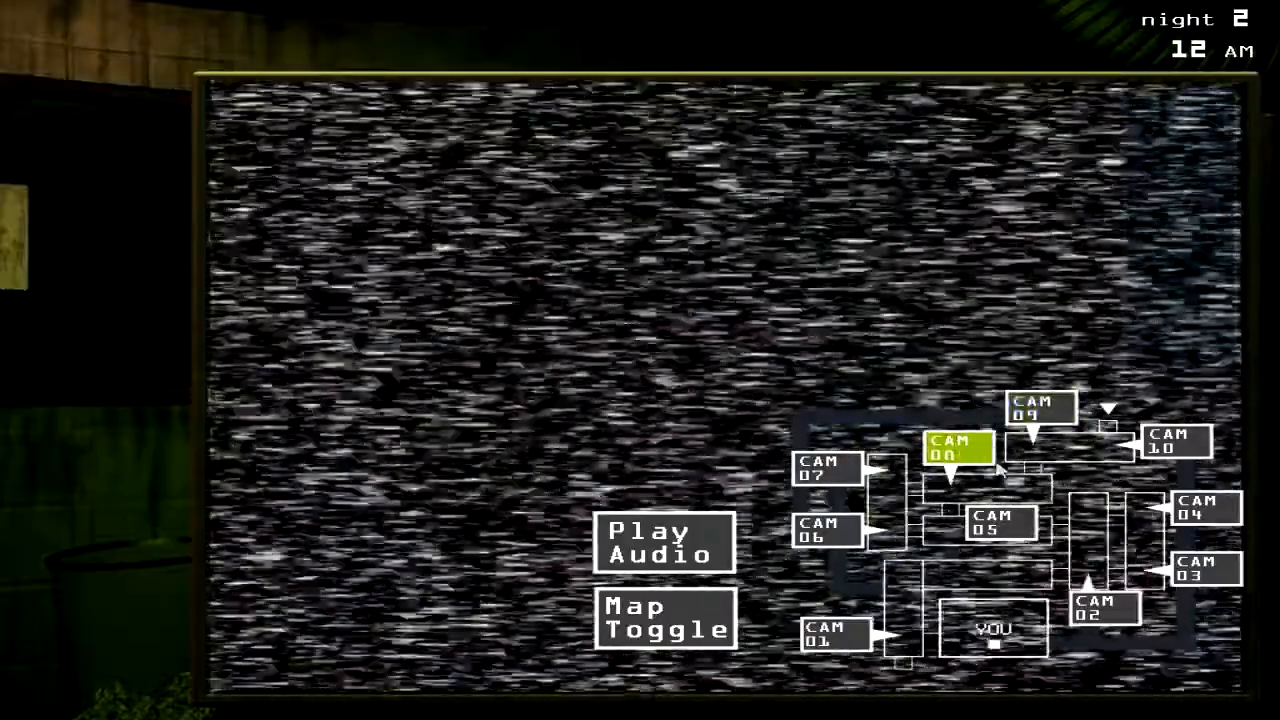
click(664, 542)
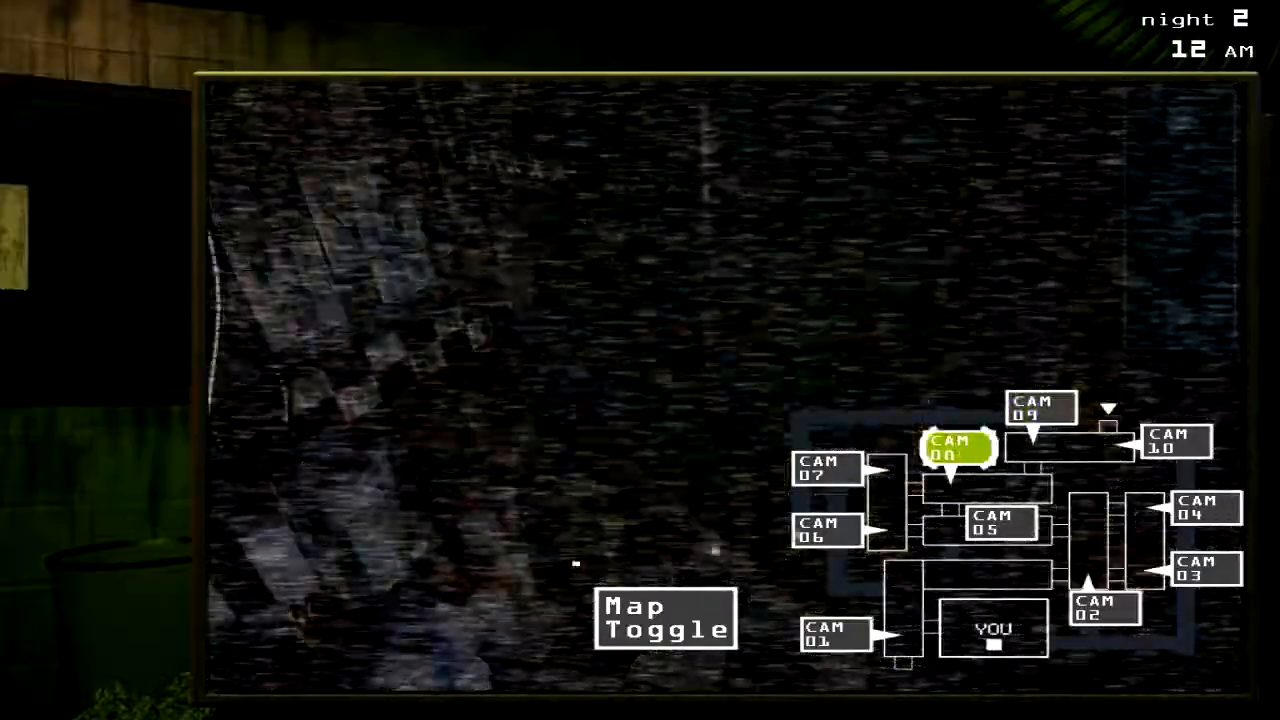
click(954, 448)
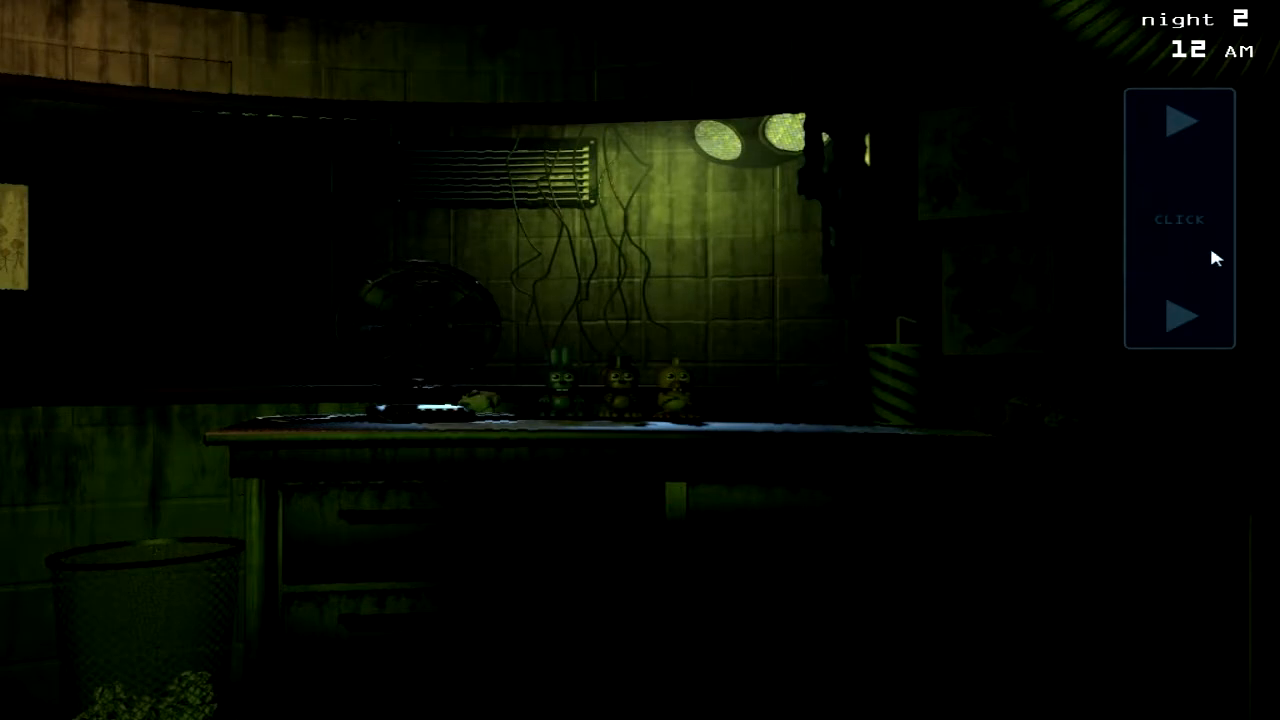
Step: Raise the monitor again, play the lure at the dark corridor camera, and lower it
click(1180, 220)
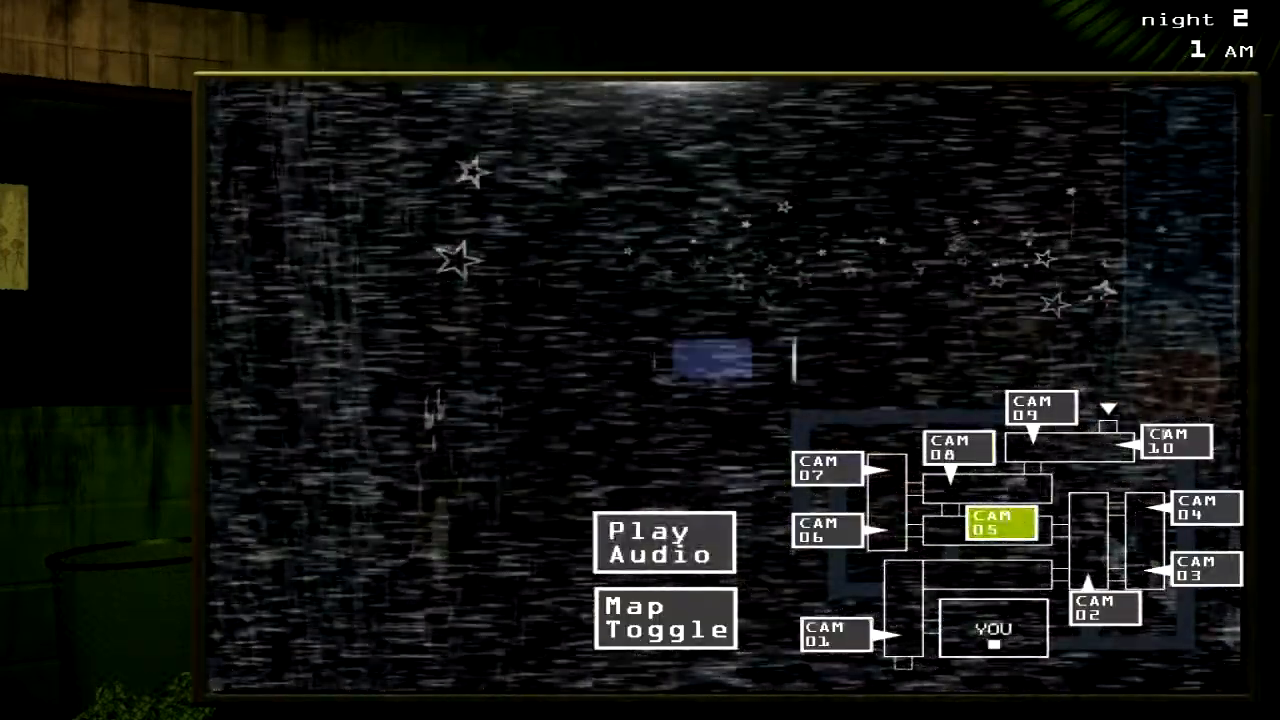
click(1042, 408)
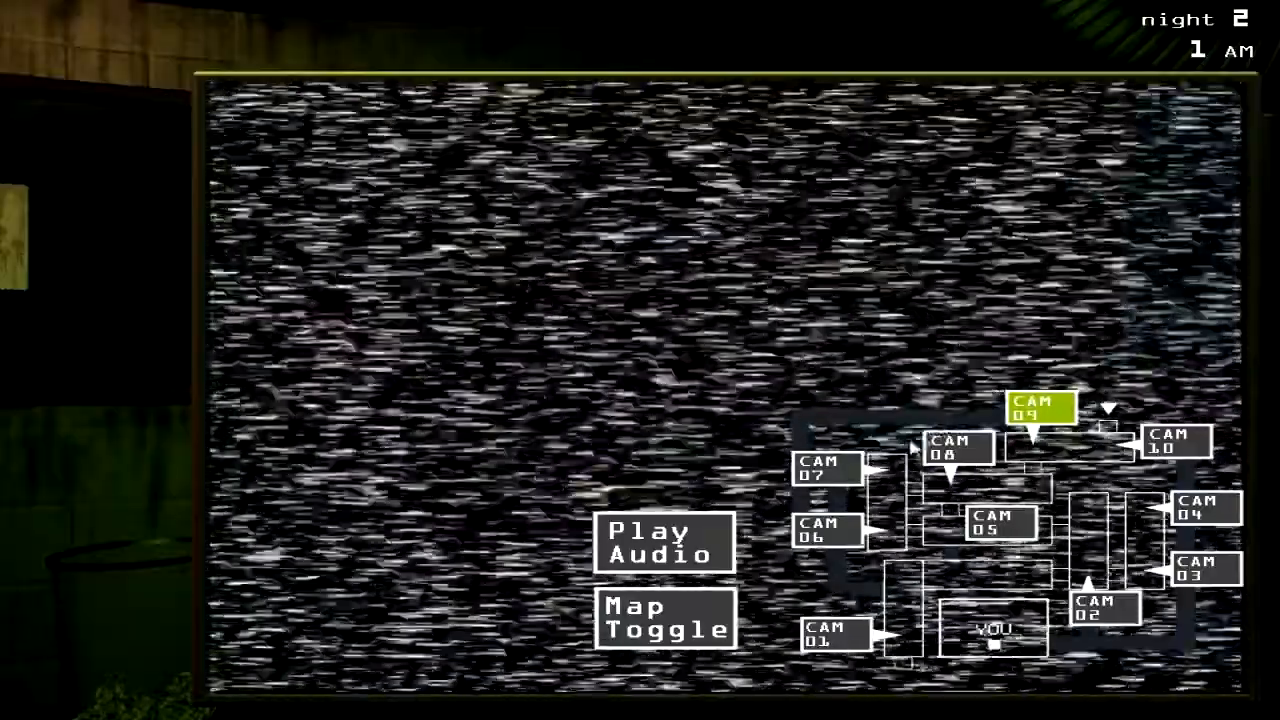
click(664, 540)
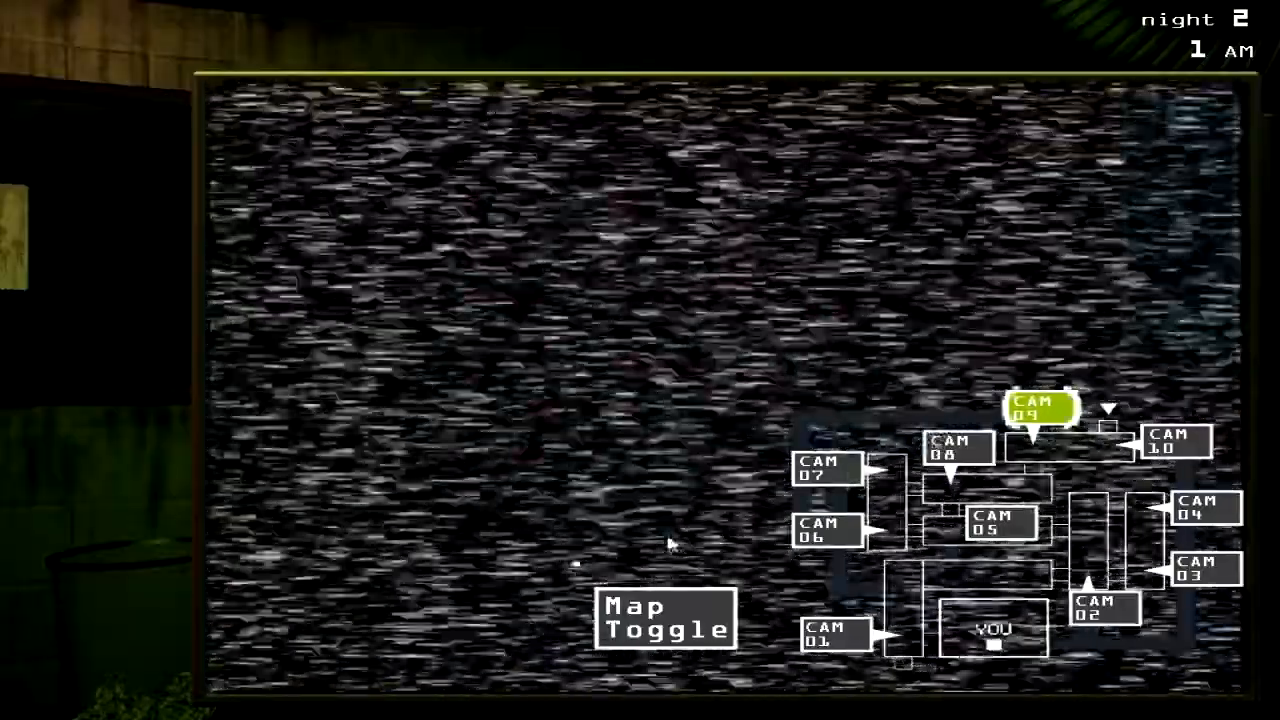
click(1040, 408)
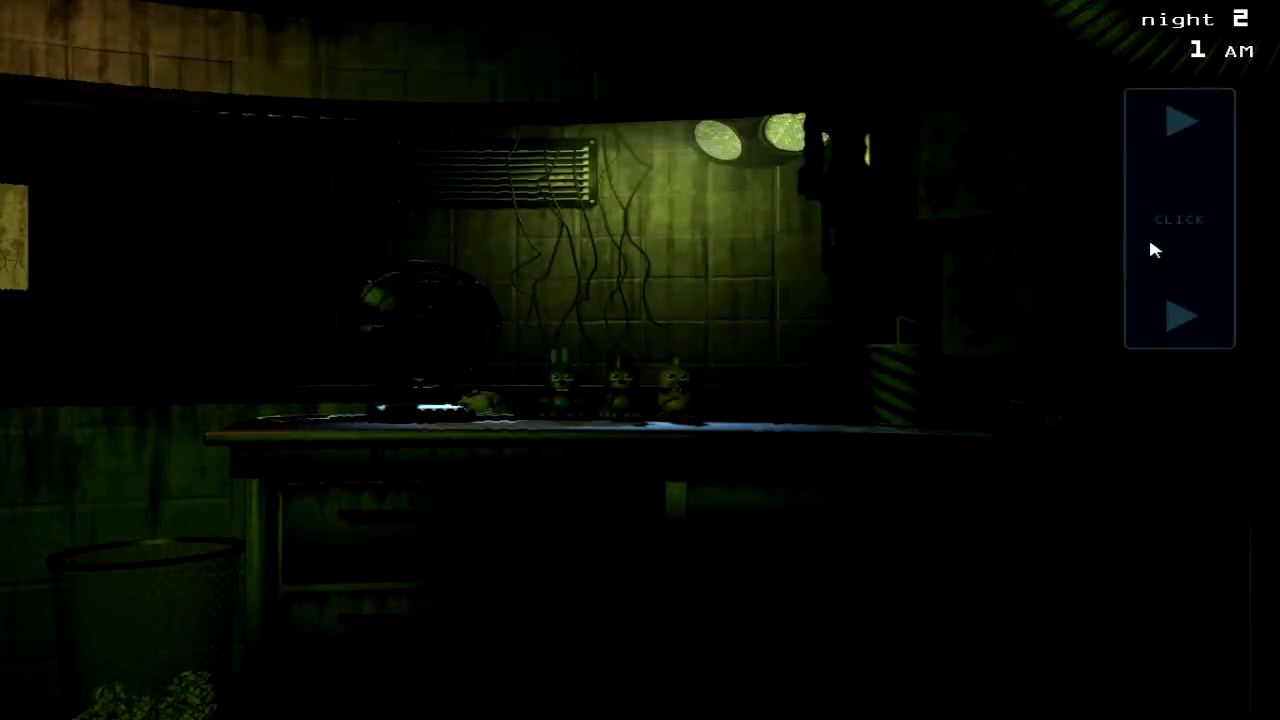
Step: Sweep the camera feeds through the corridor, hallways and rooms, ending on CAM 09, then lower the monitor
click(1180, 218)
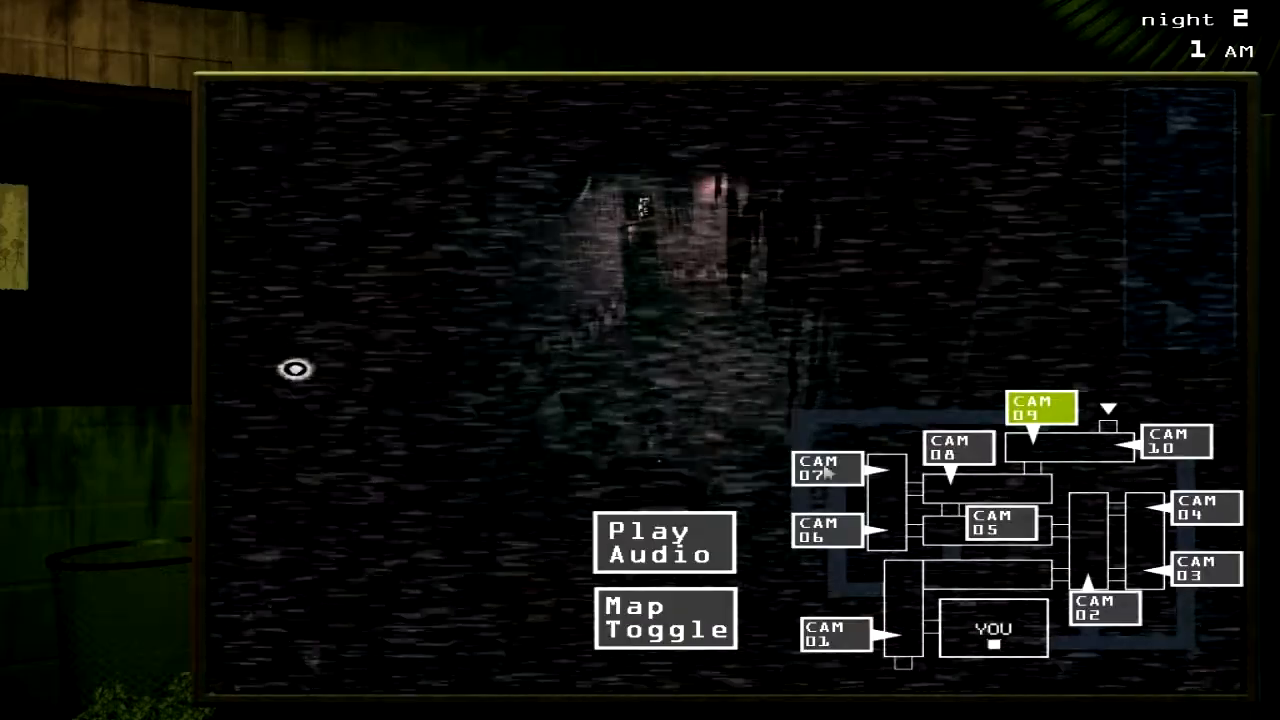
click(828, 470)
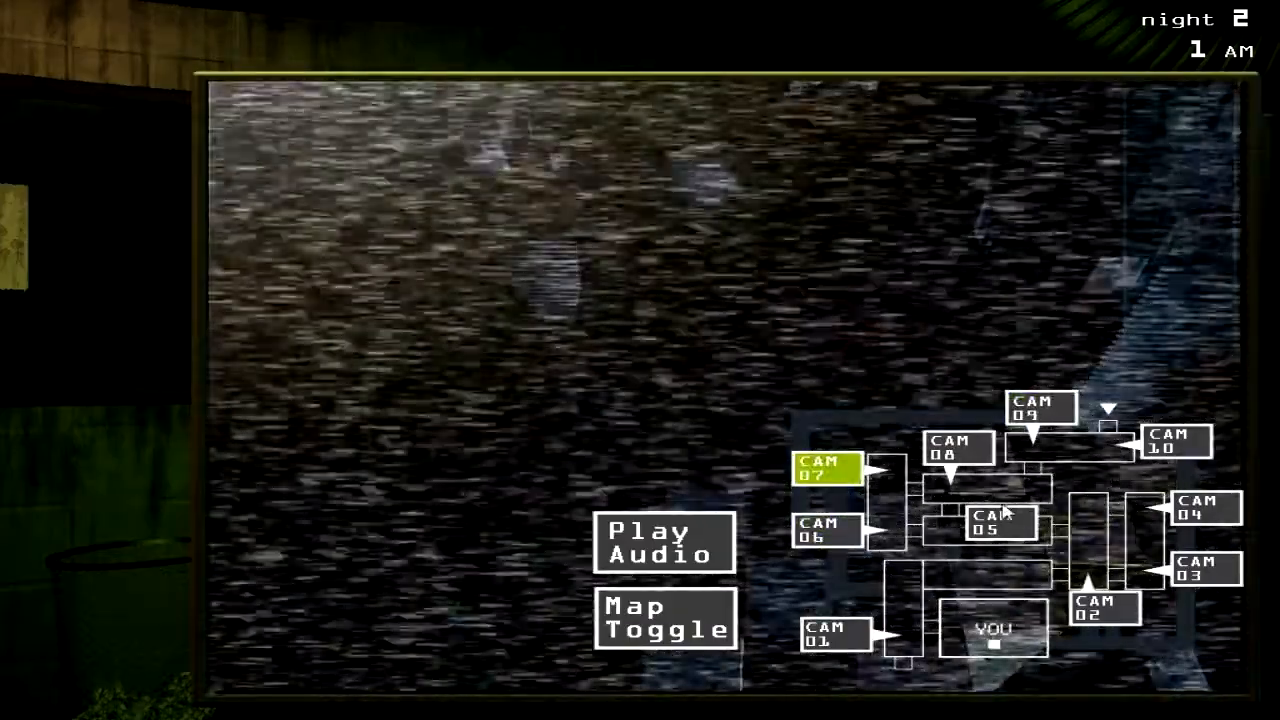
click(994, 524)
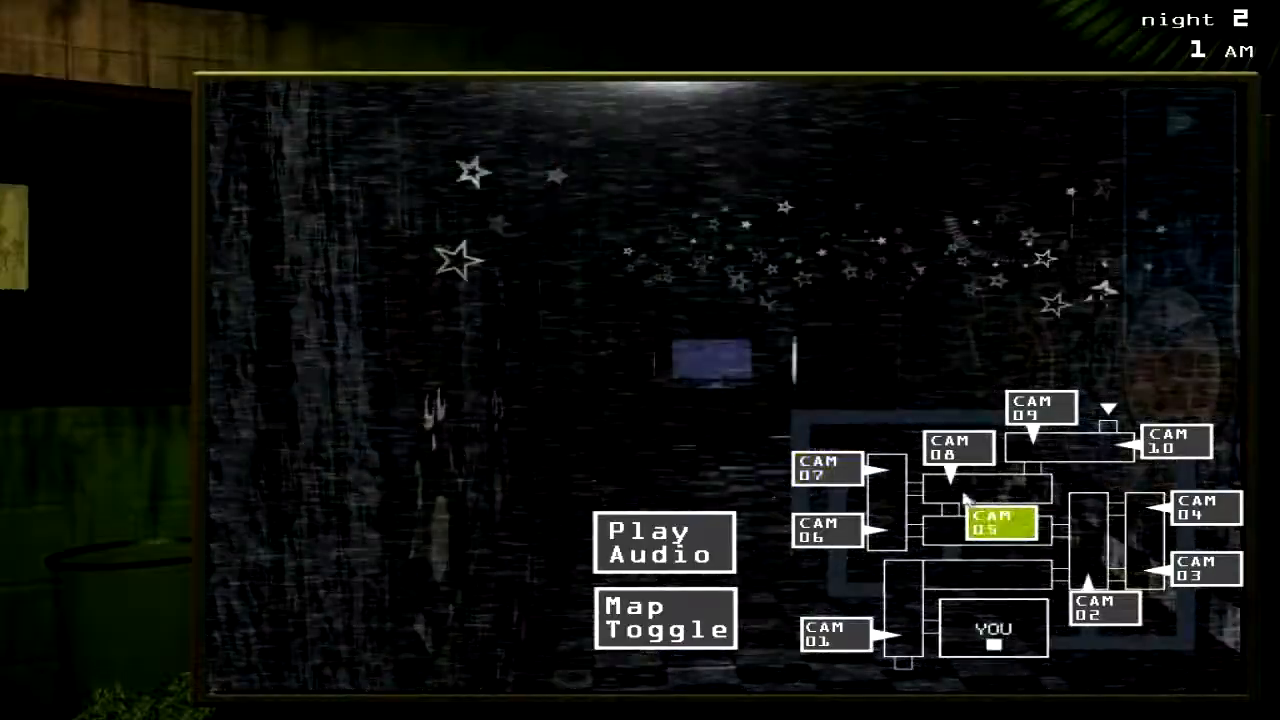
click(956, 450)
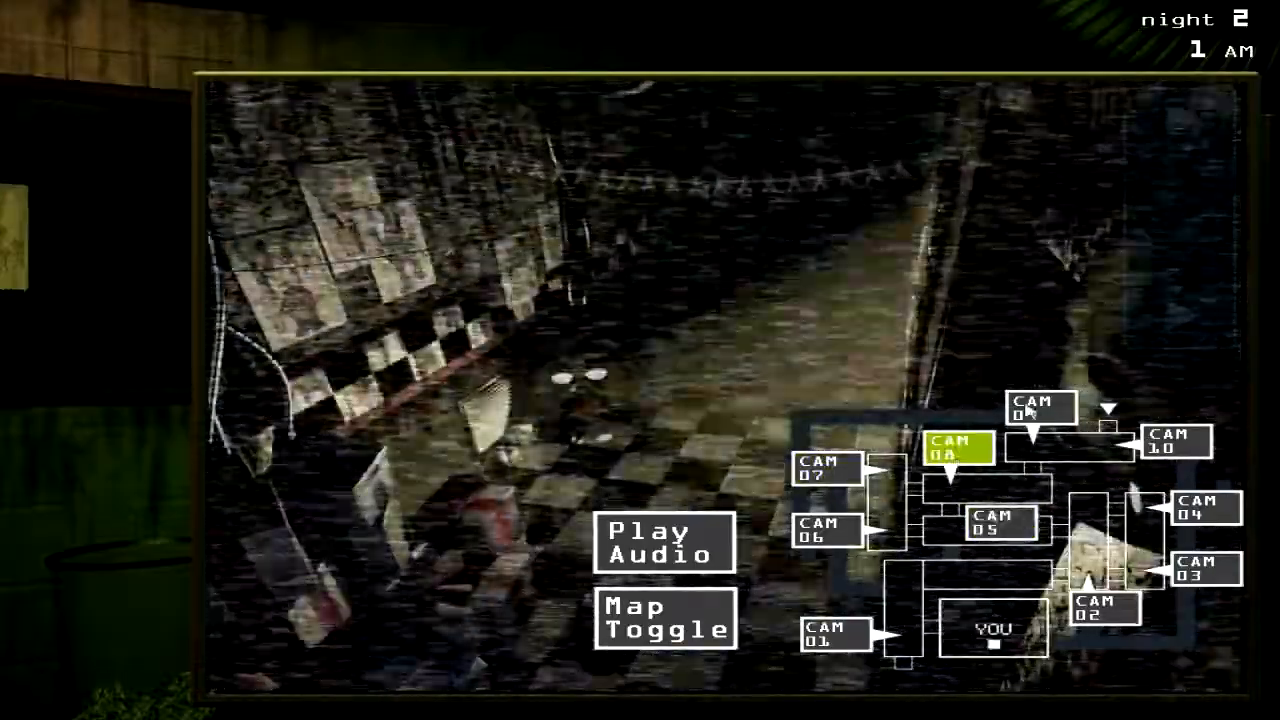
click(1040, 408)
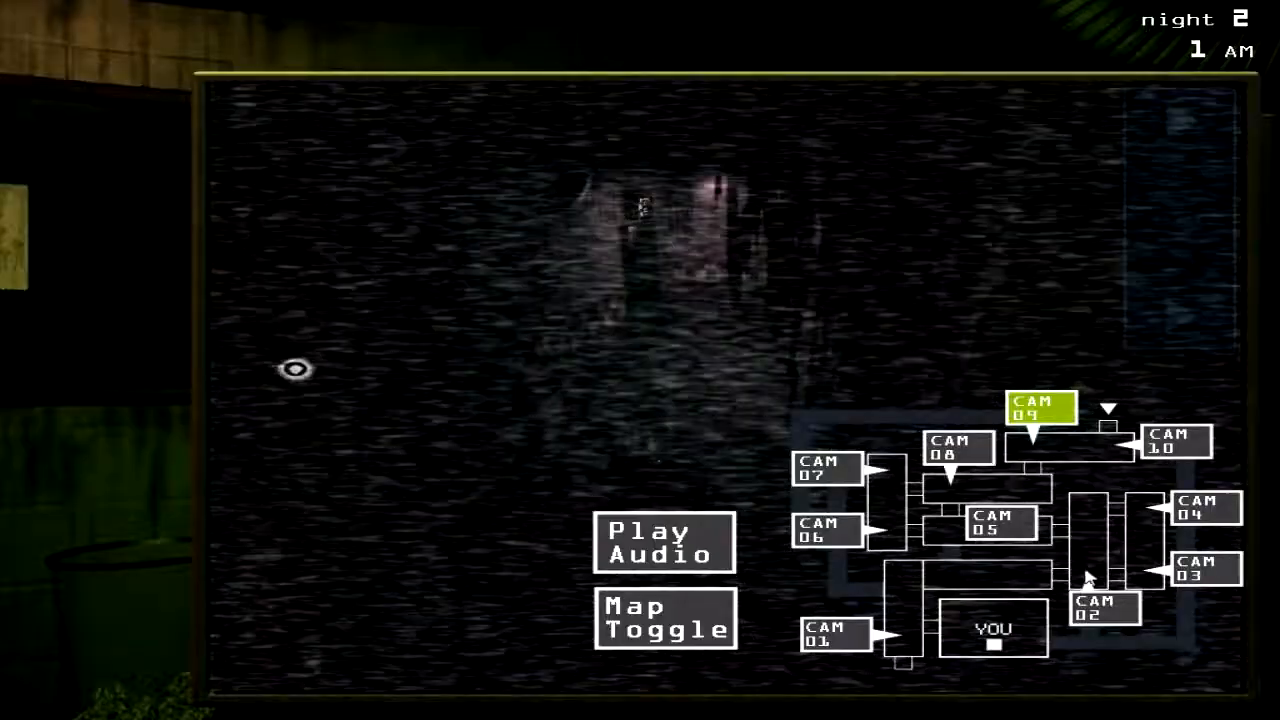
click(1100, 608)
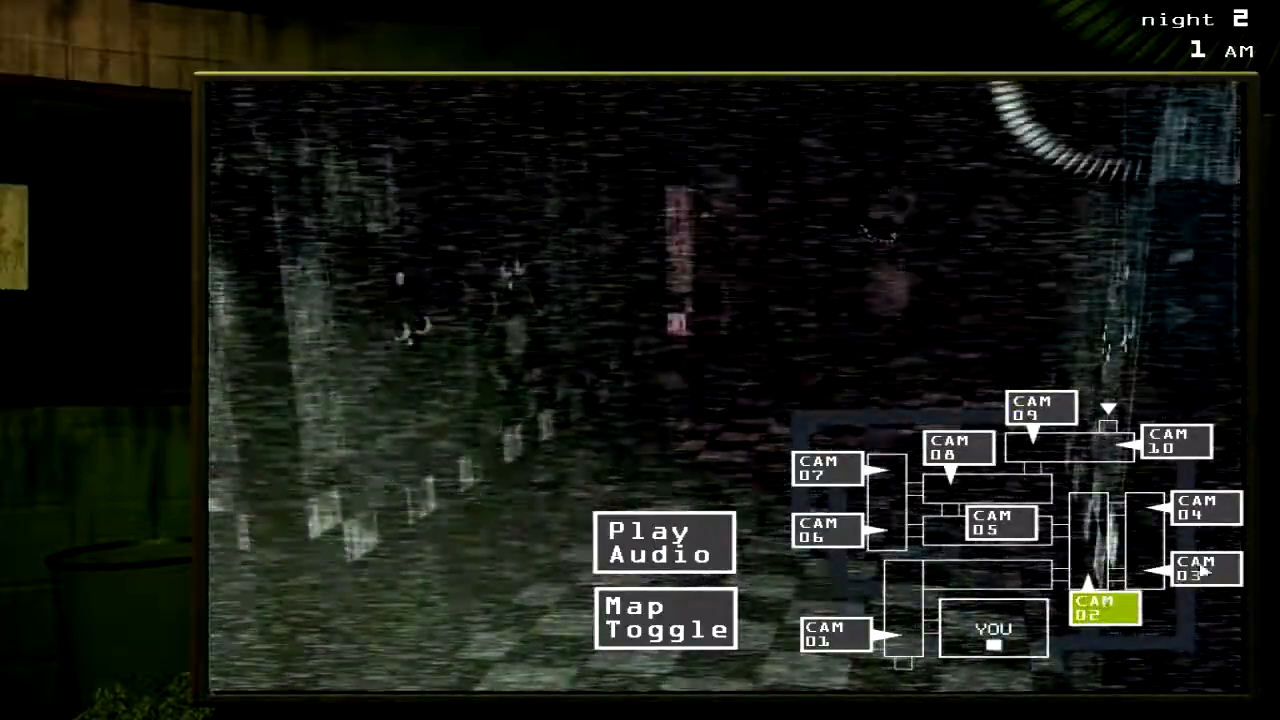
click(1200, 510)
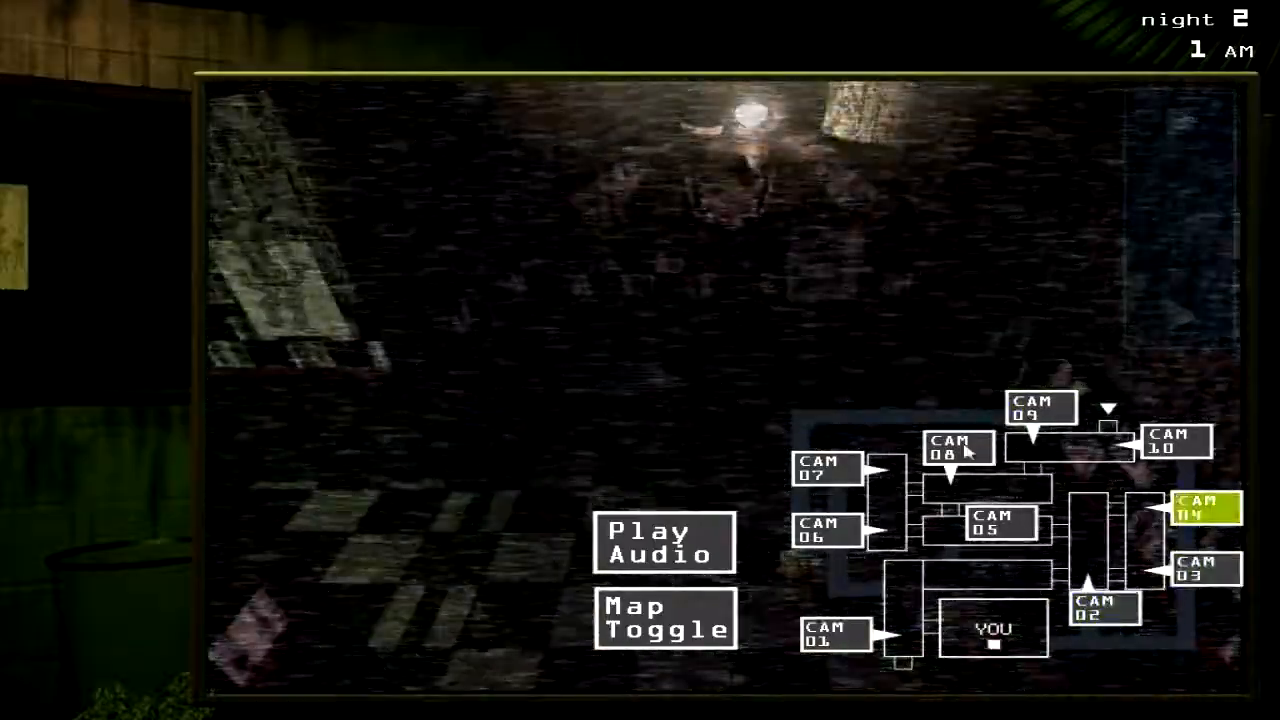
click(1176, 440)
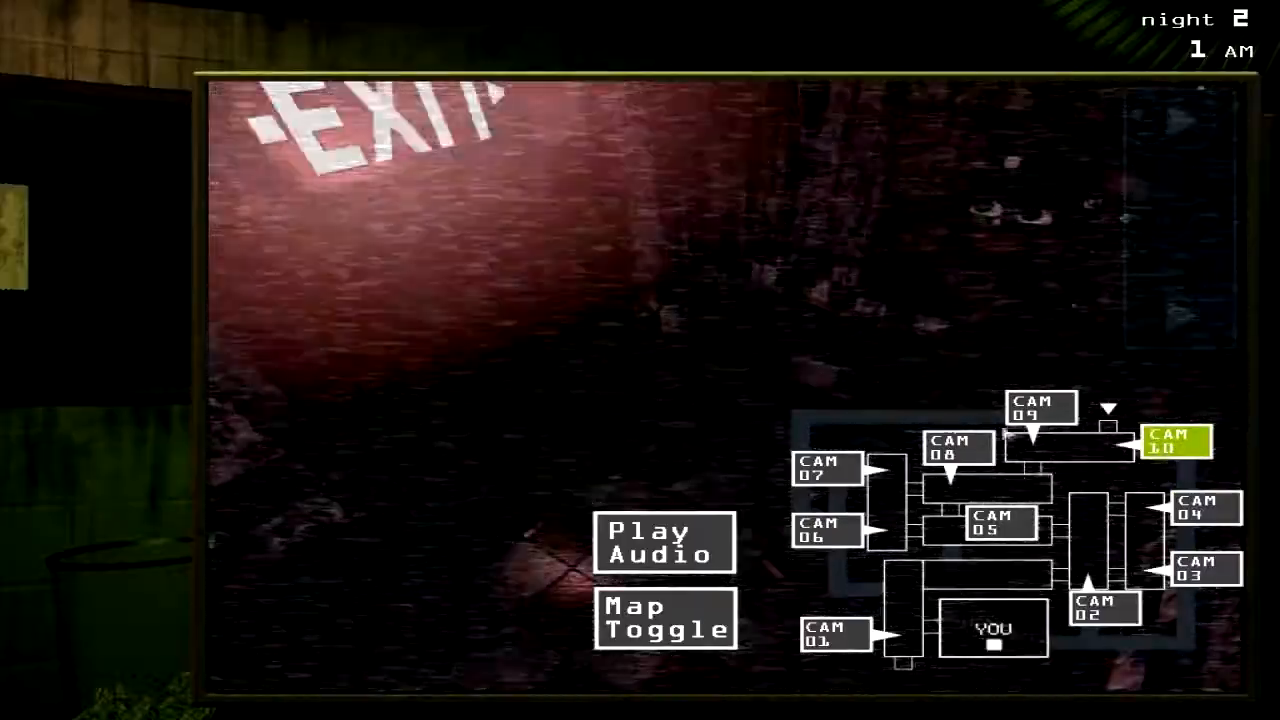
click(1040, 410)
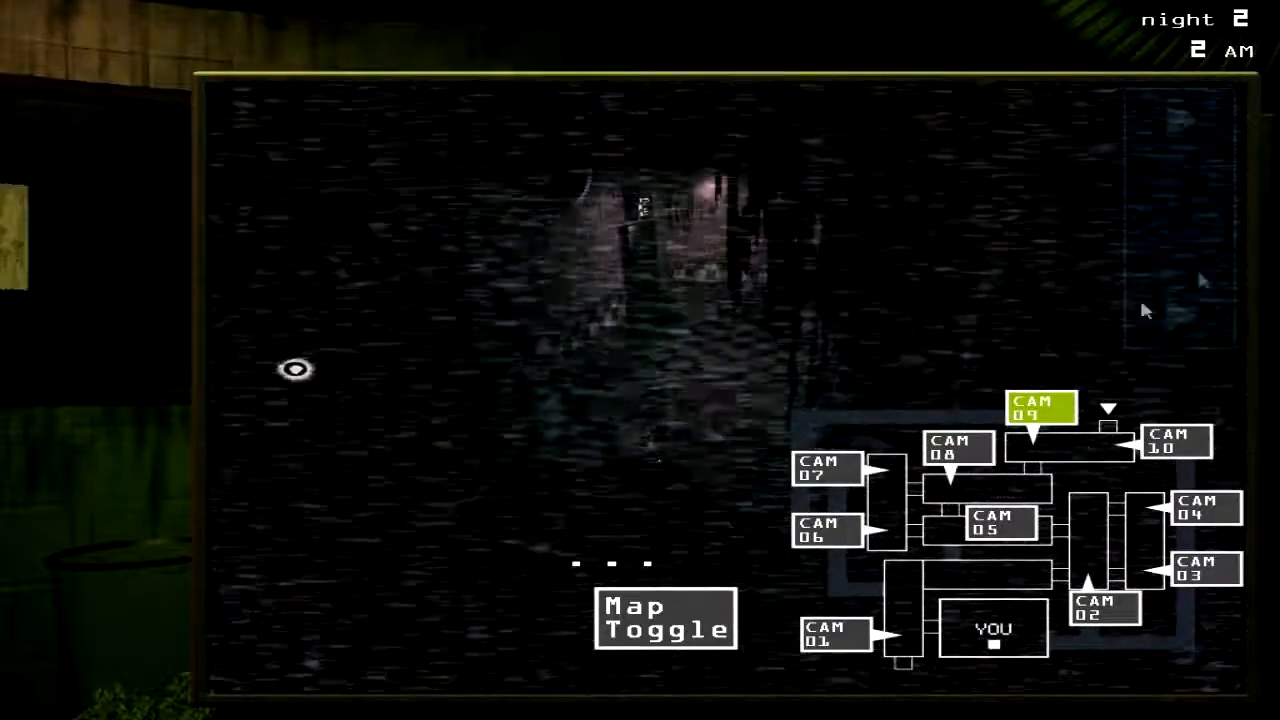
click(664, 616)
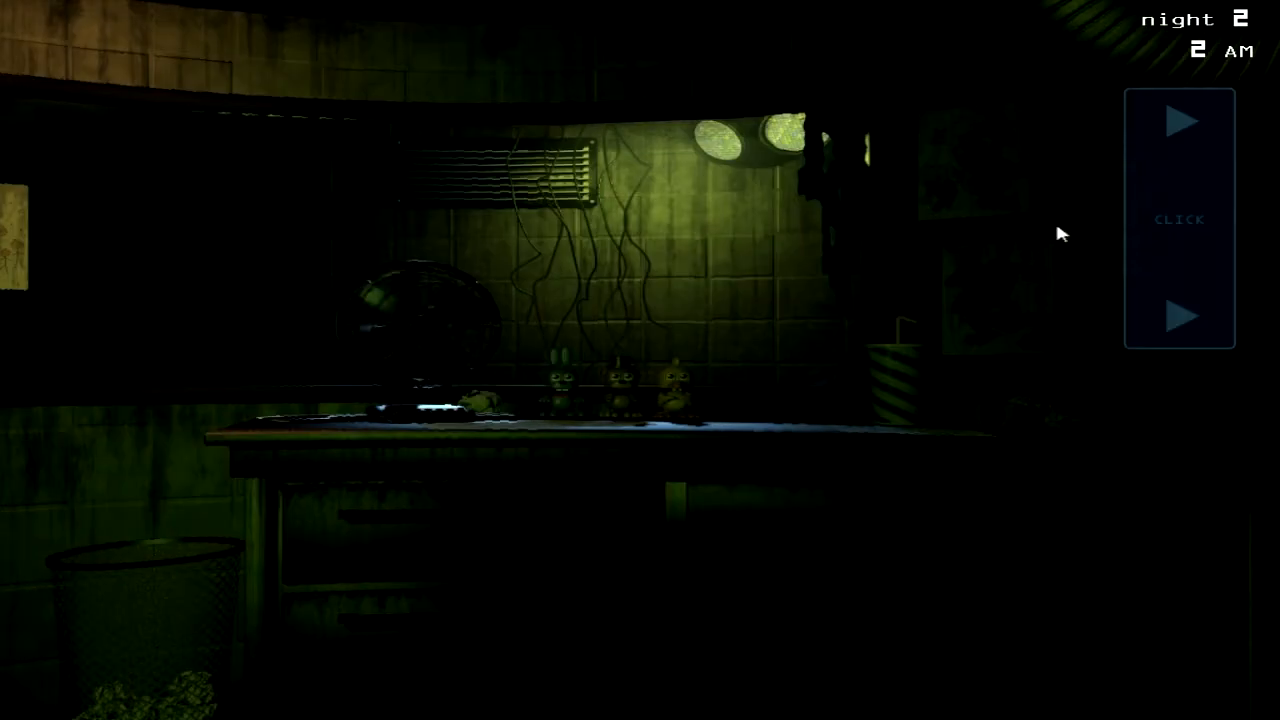
mouse_move(1144, 216)
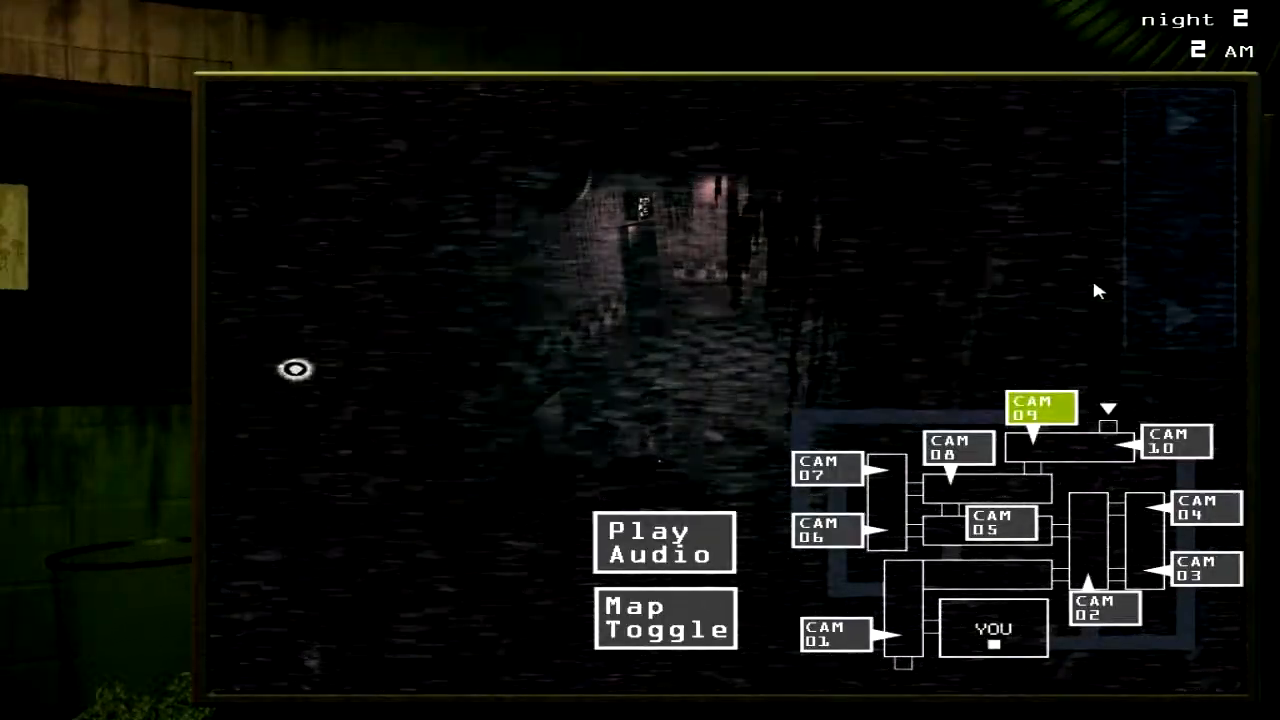
mouse_move(1010, 130)
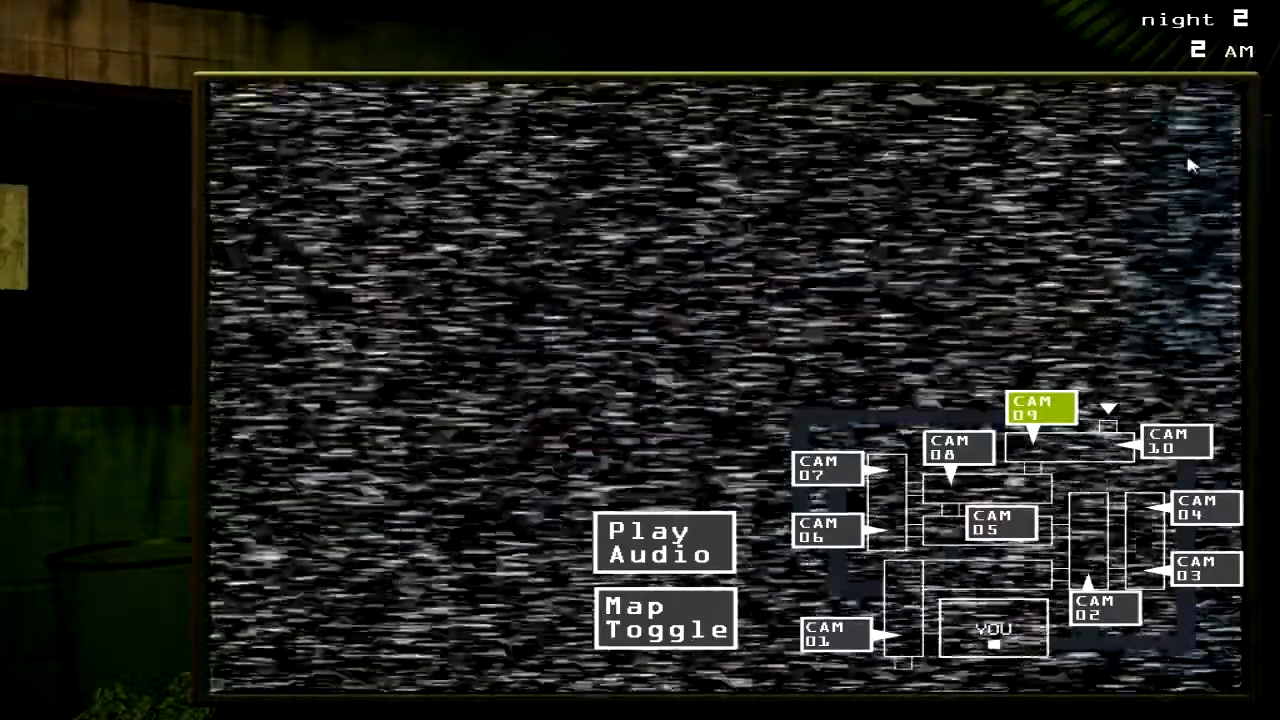
Step: Play the audio lure at the corridor camera, then again on the neighbouring CAM 08
click(664, 544)
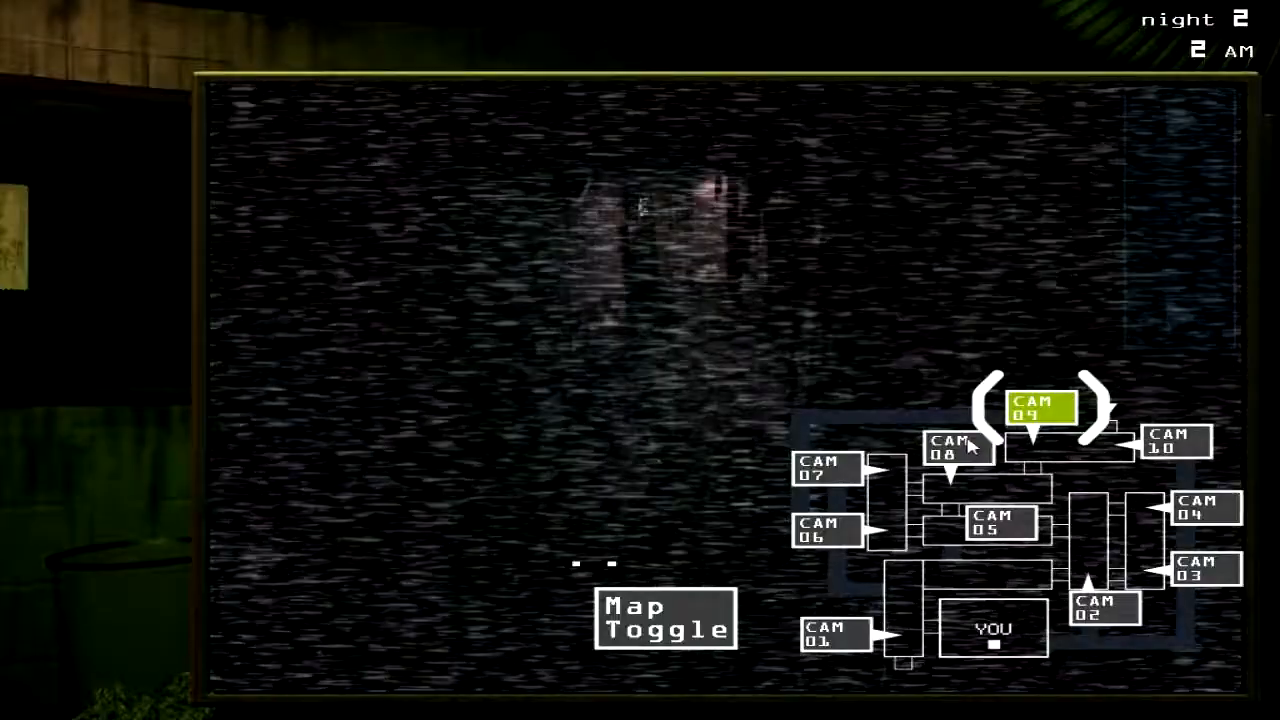
click(956, 448)
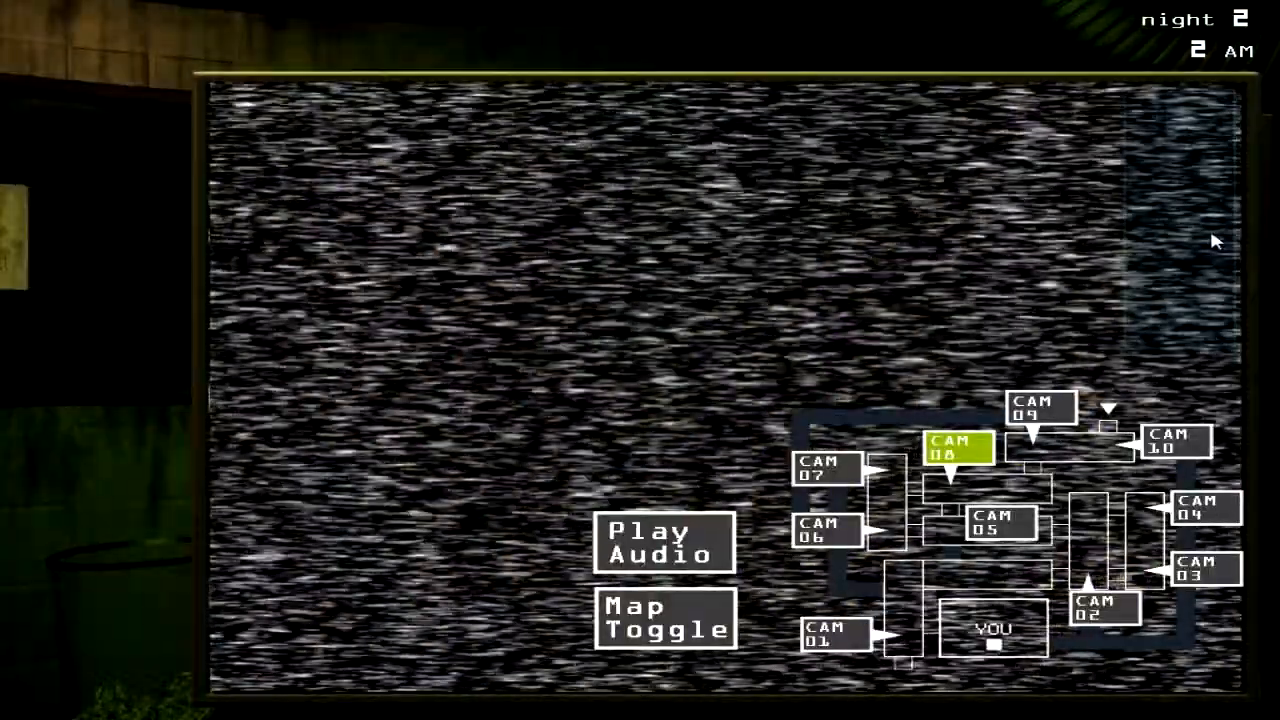
click(664, 542)
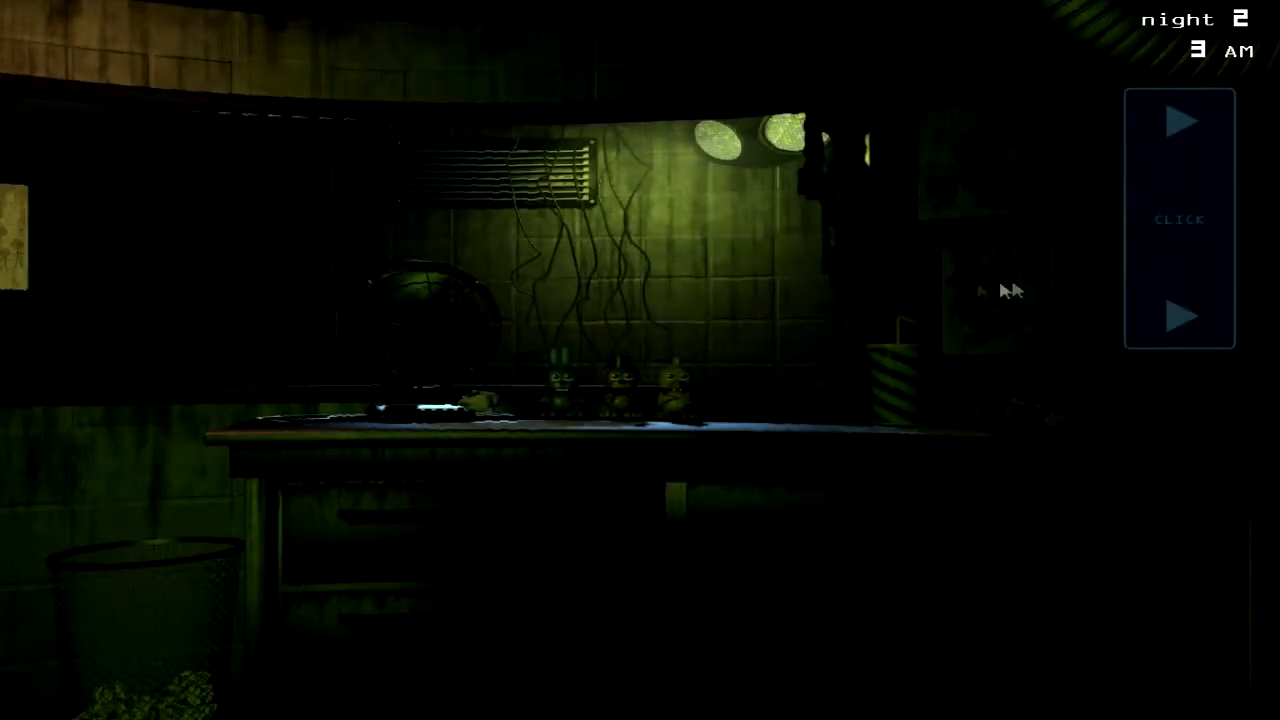
Step: Raise the monitor and play the audio lure on CAM 08 once more
click(1180, 316)
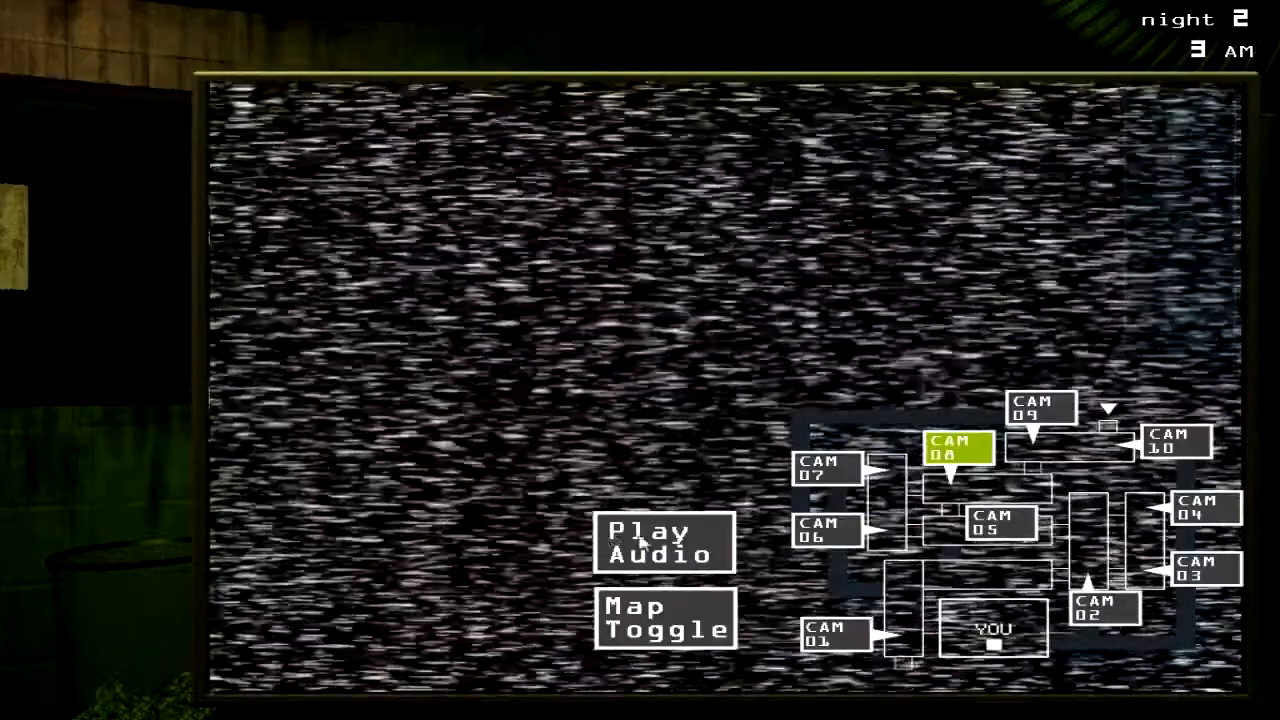
click(664, 542)
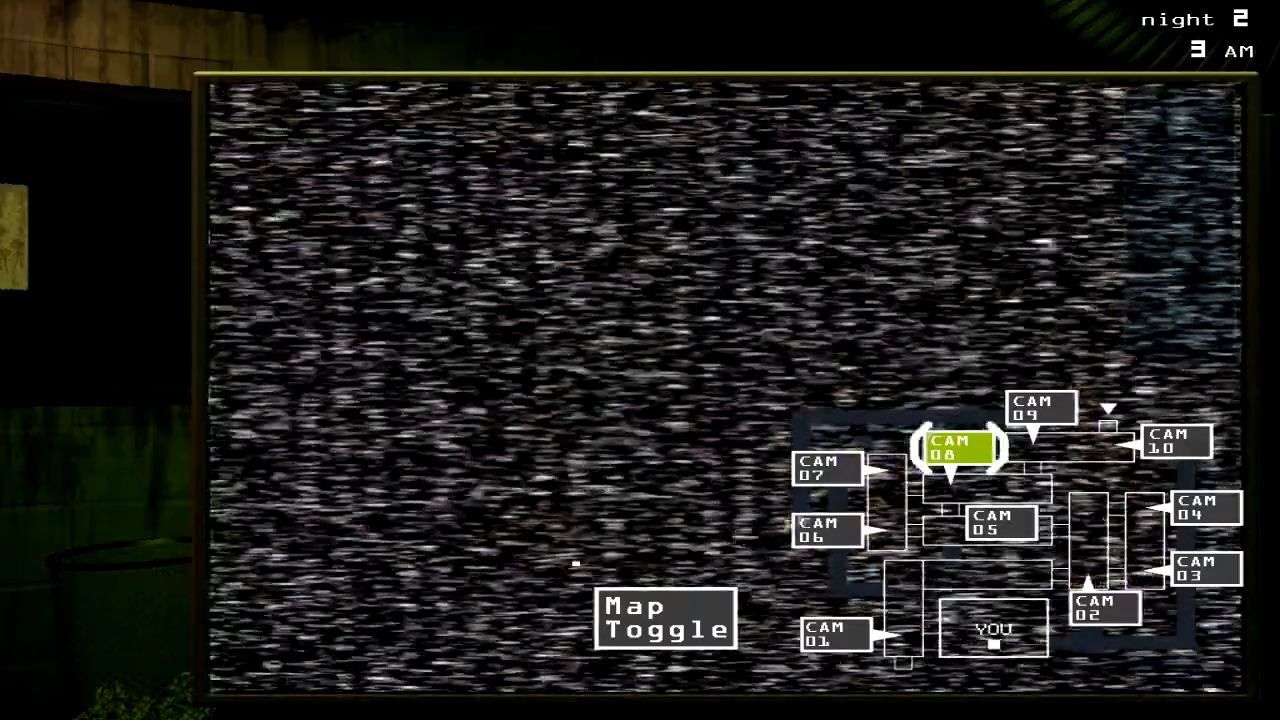
click(956, 448)
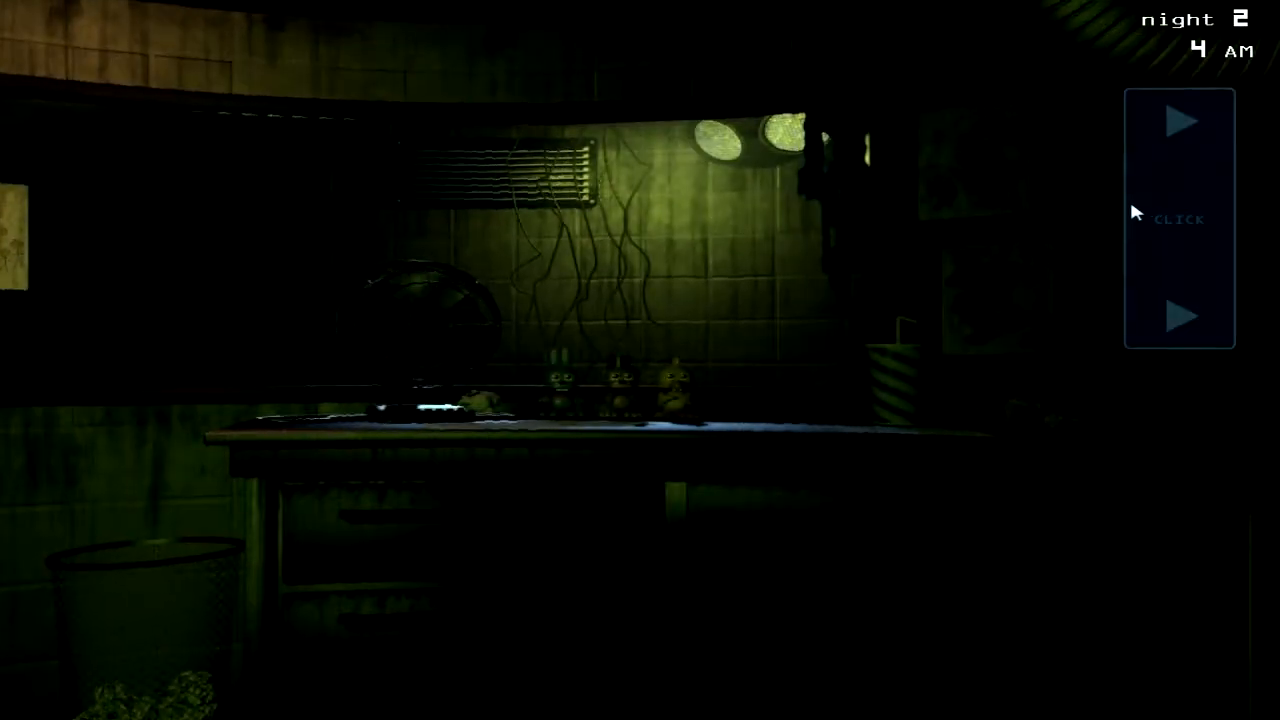
Step: View the system restart menu showing audio and camera errors, then exit it
click(1178, 218)
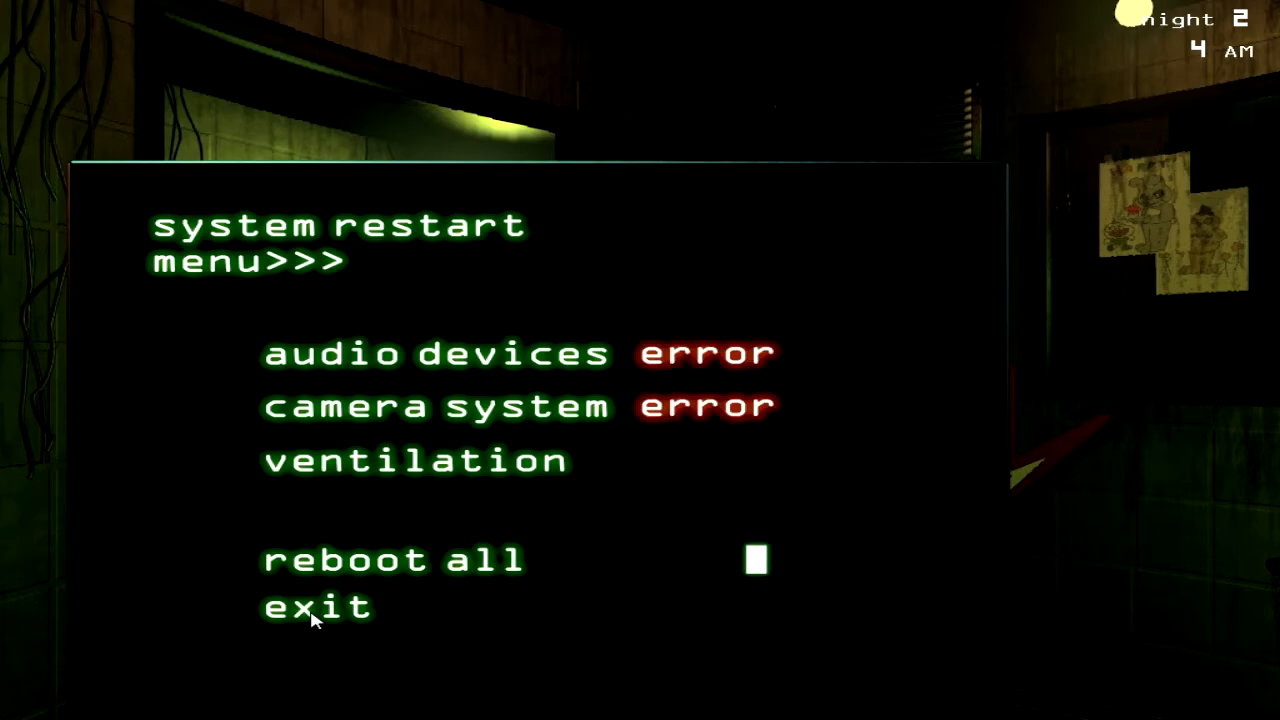
click(316, 608)
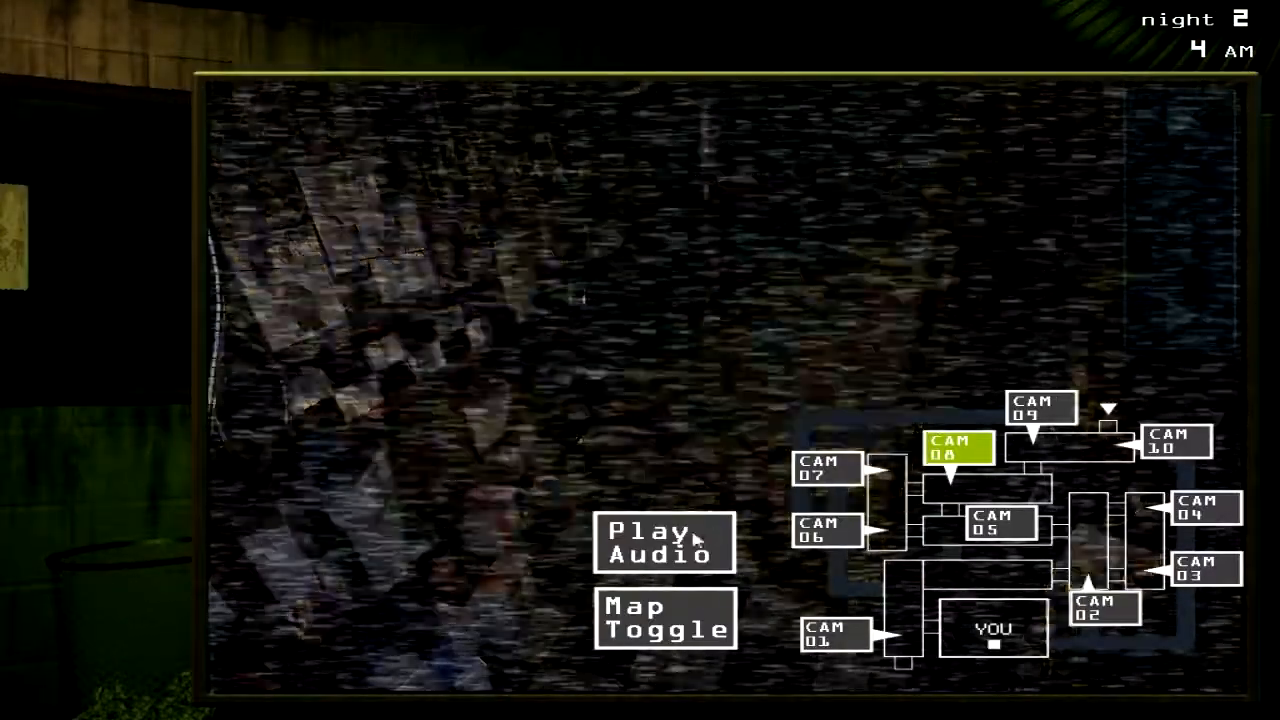
Step: Play the audio lure on CAM 08, switch to CAM 06, and bring up the maintenance panel at 5 AM
click(664, 544)
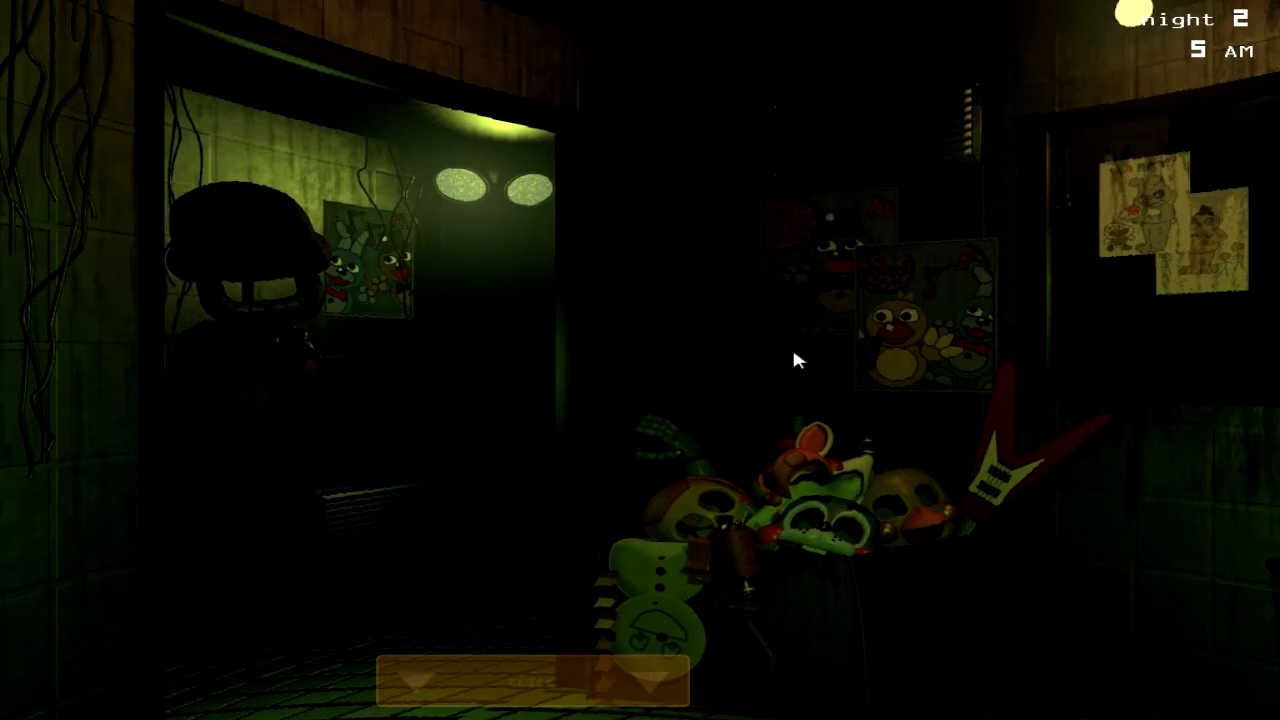
mouse_move(804, 488)
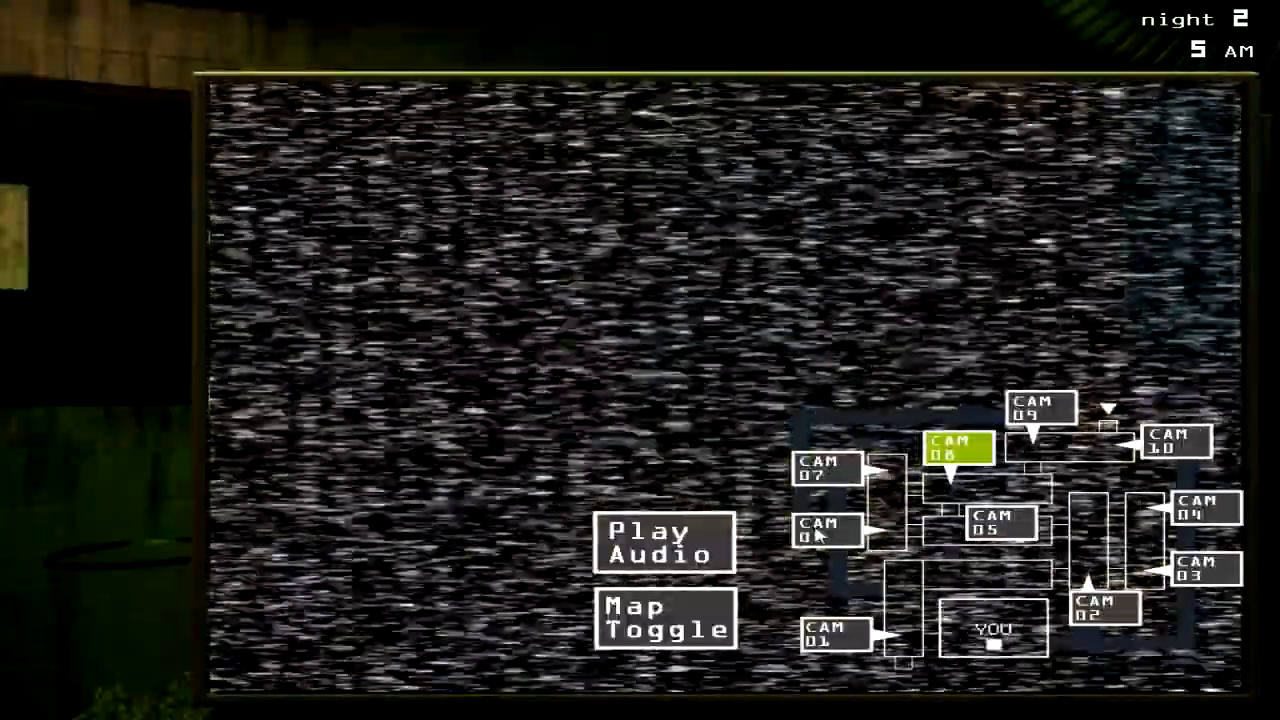
click(664, 544)
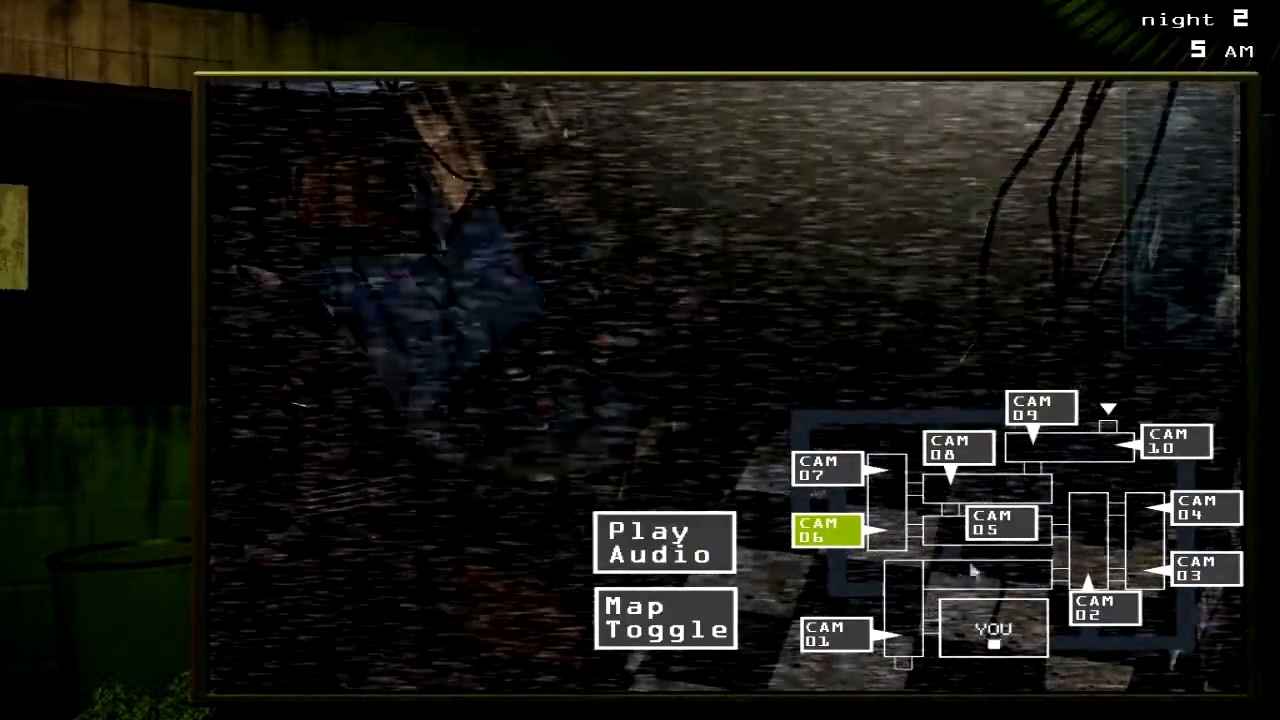
click(836, 636)
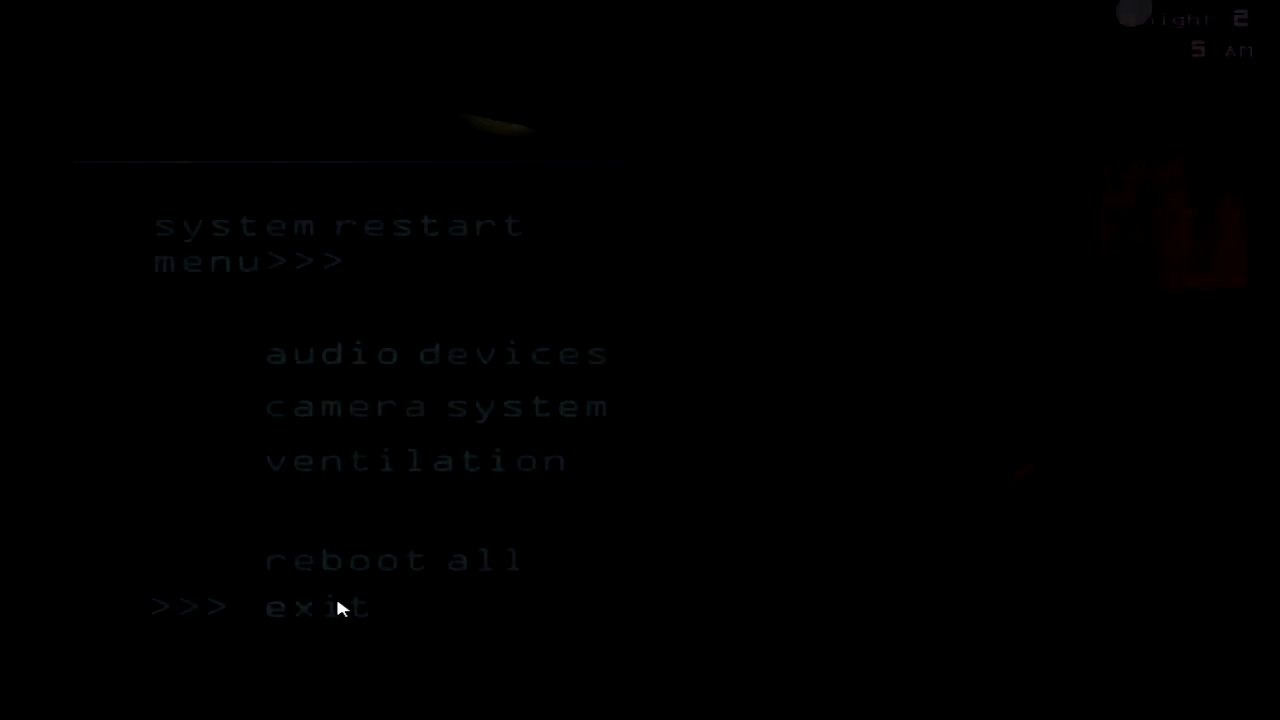
Step: Exit the system restart menu as Night 2 ends and the minigame loads
click(316, 608)
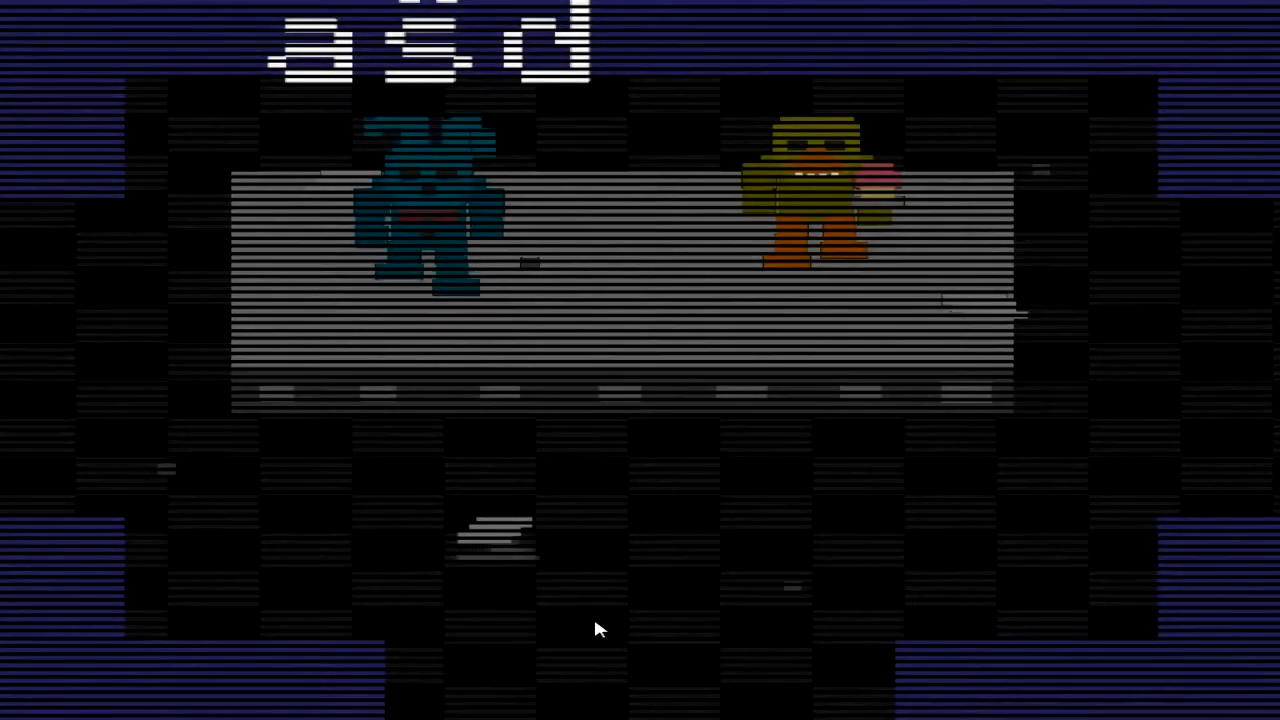
Step: Continue through the Chica's Party minigame into Night 3 at 12 AM
key(w)
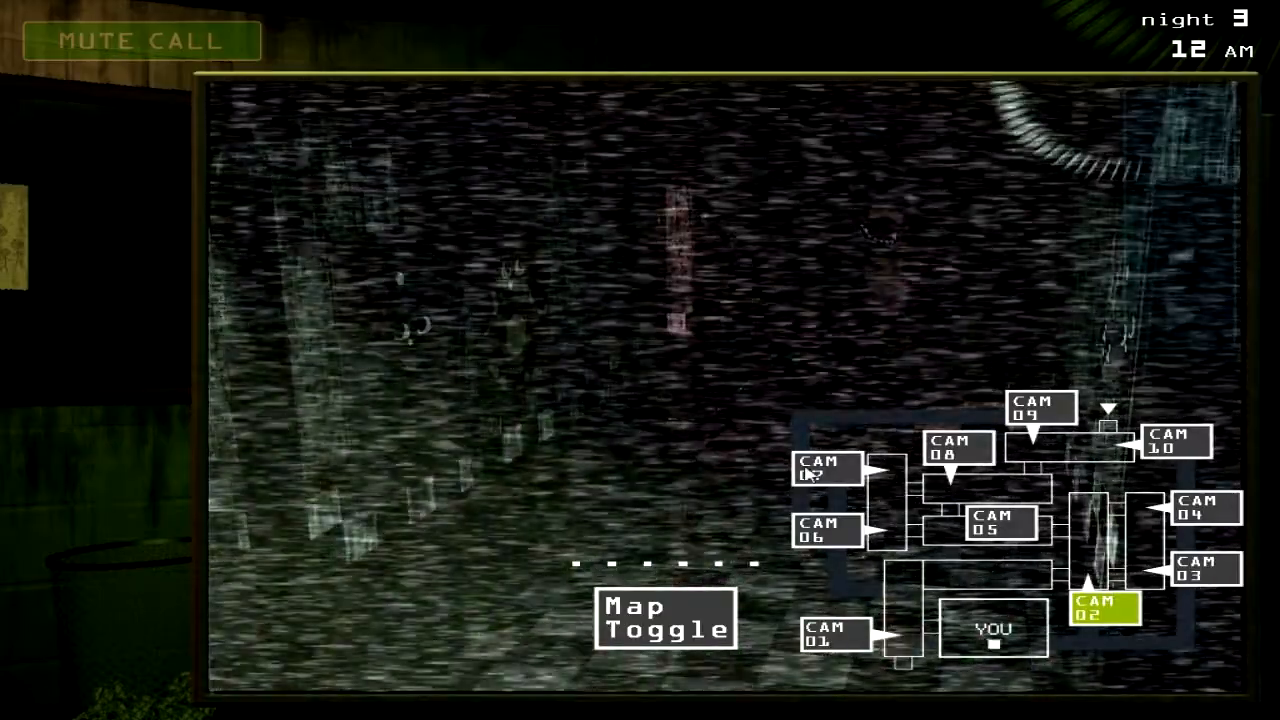
Step: Cycle through CAM 03, 04, 10, 05, 07 and 06 twice to trigger the Chica's Party minigame
click(1198, 572)
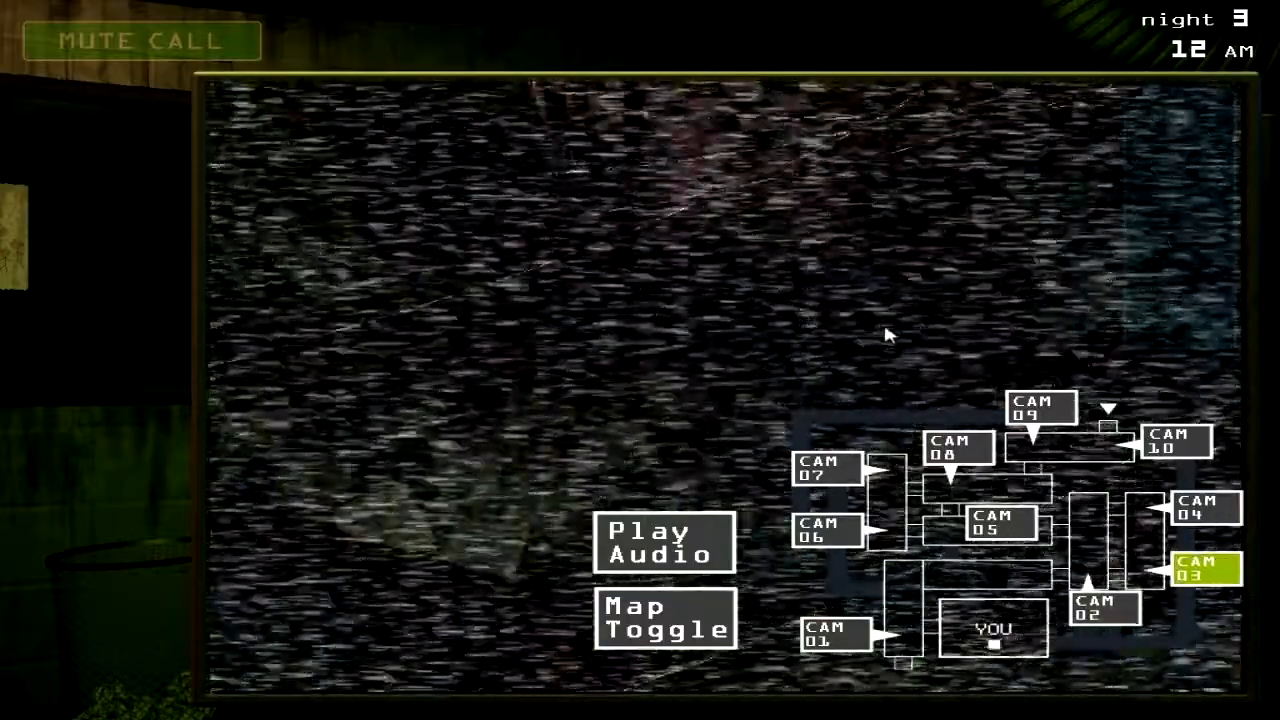
click(1200, 510)
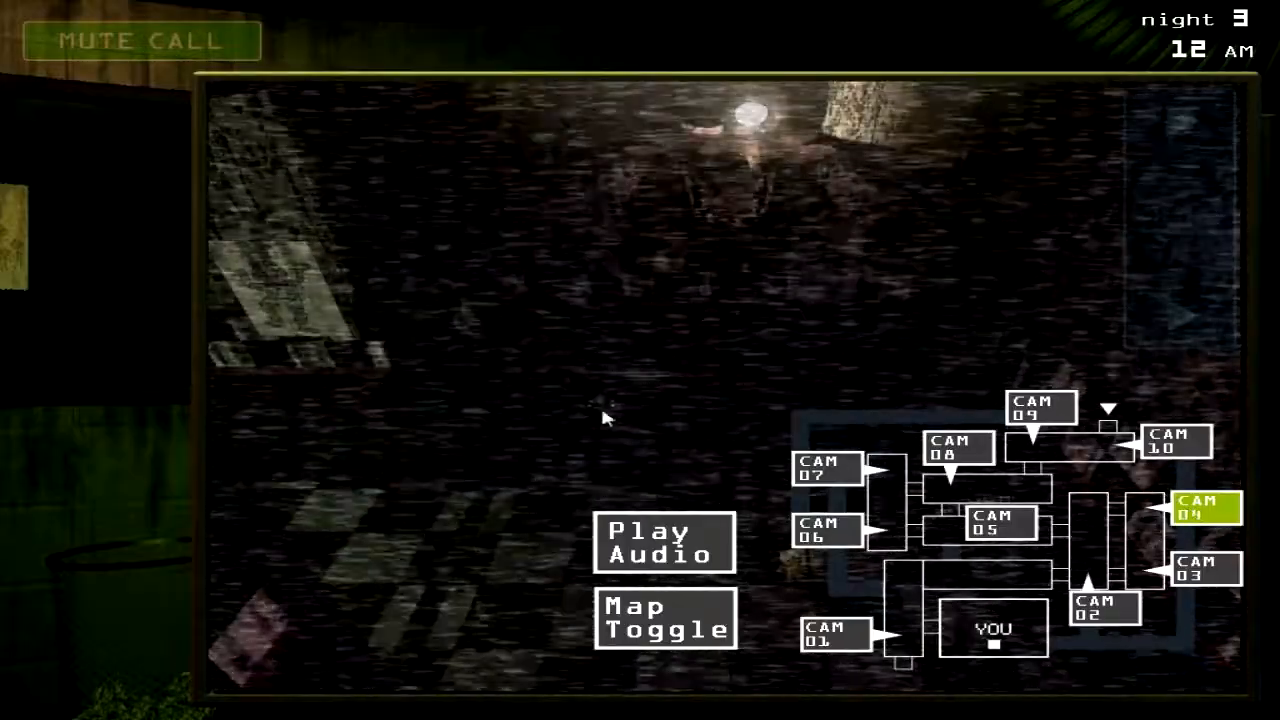
click(1176, 440)
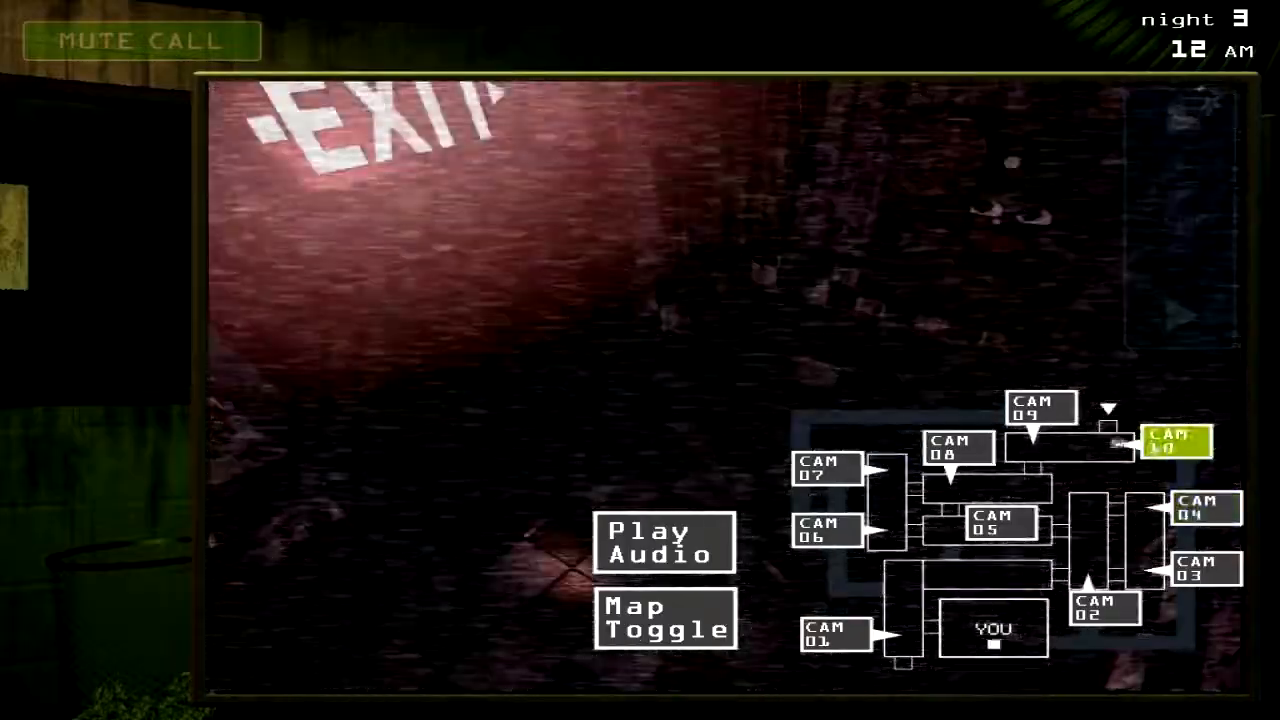
click(996, 524)
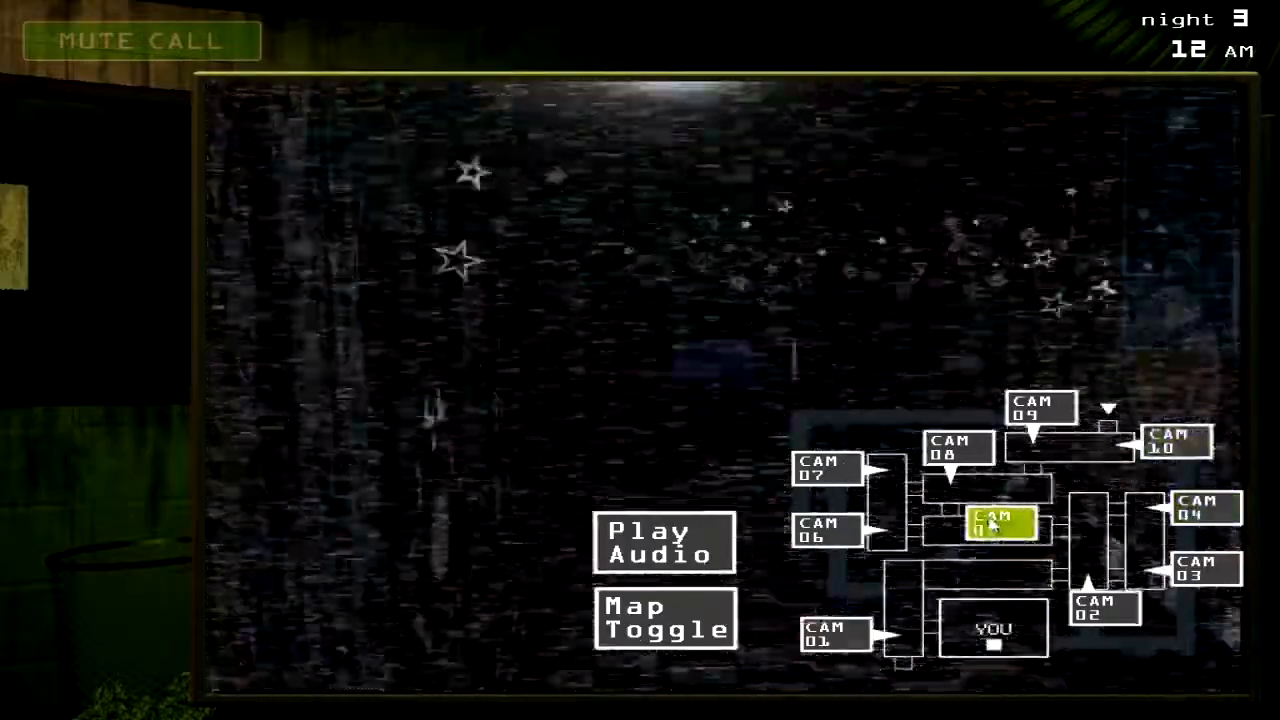
click(826, 470)
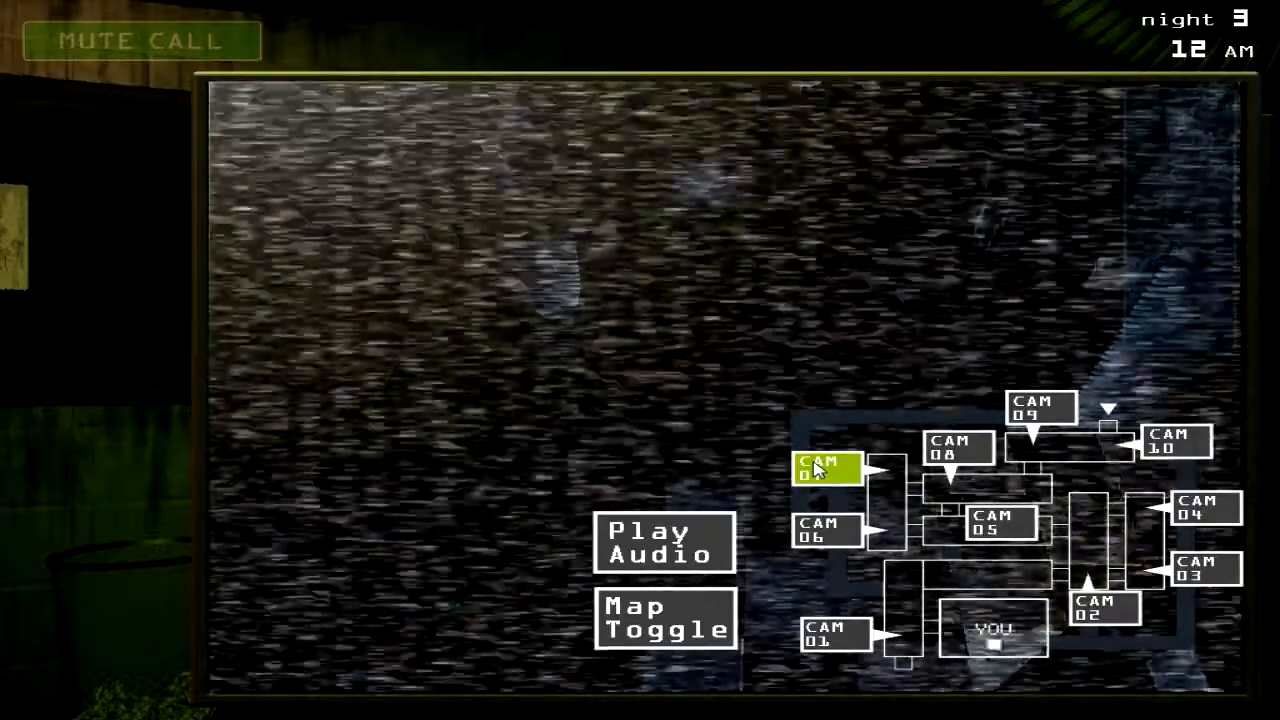
click(824, 530)
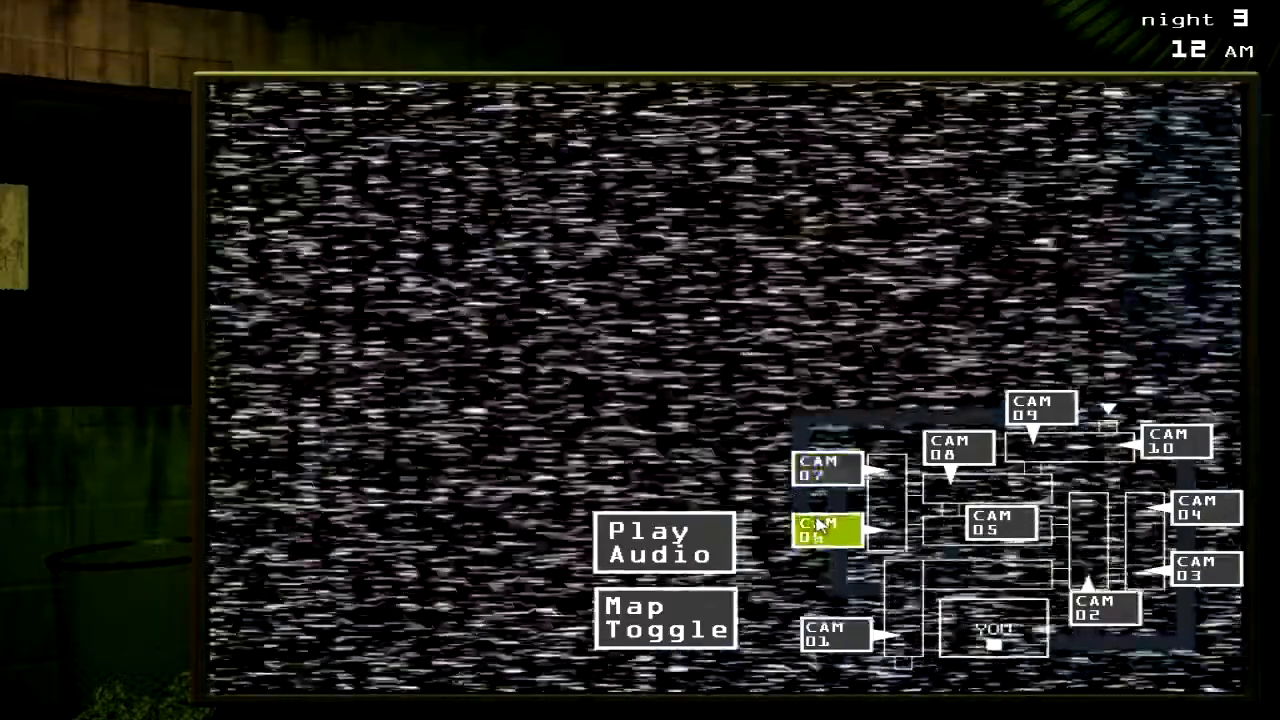
click(826, 528)
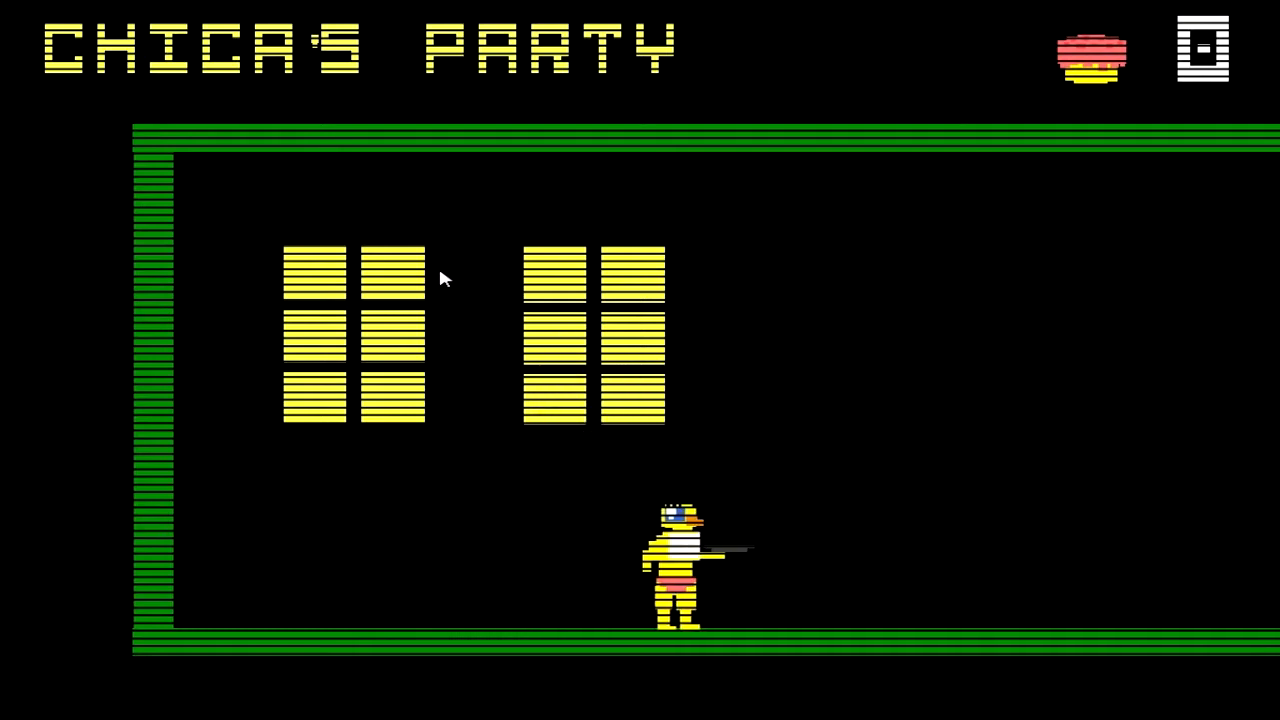
Step: Move Chica right to collect a cupcake and walk along the middle platform
key(Right)
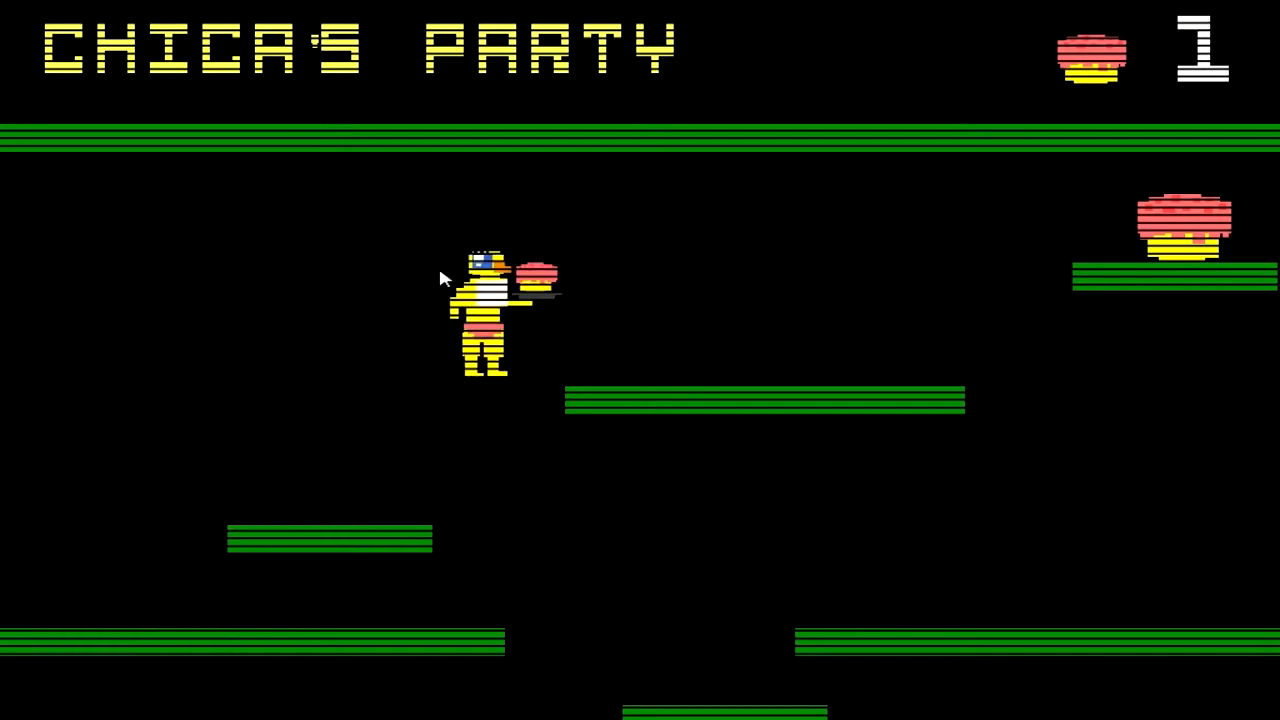
key(Right)
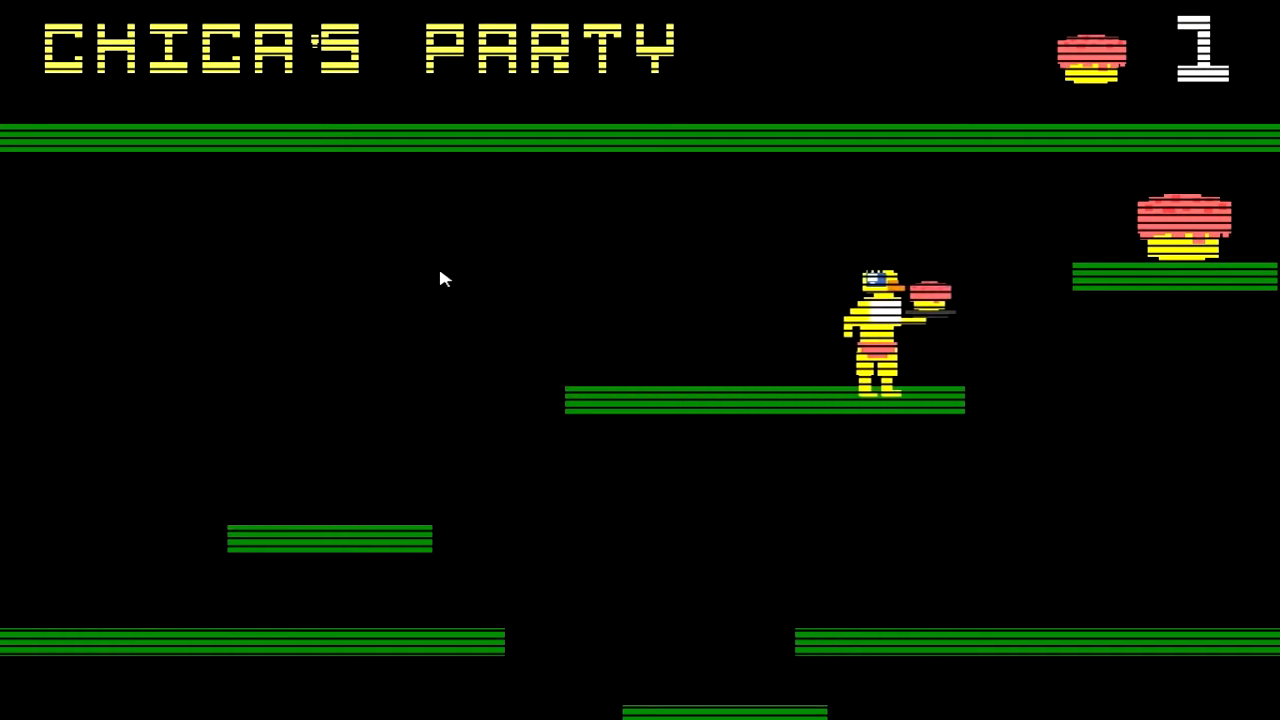